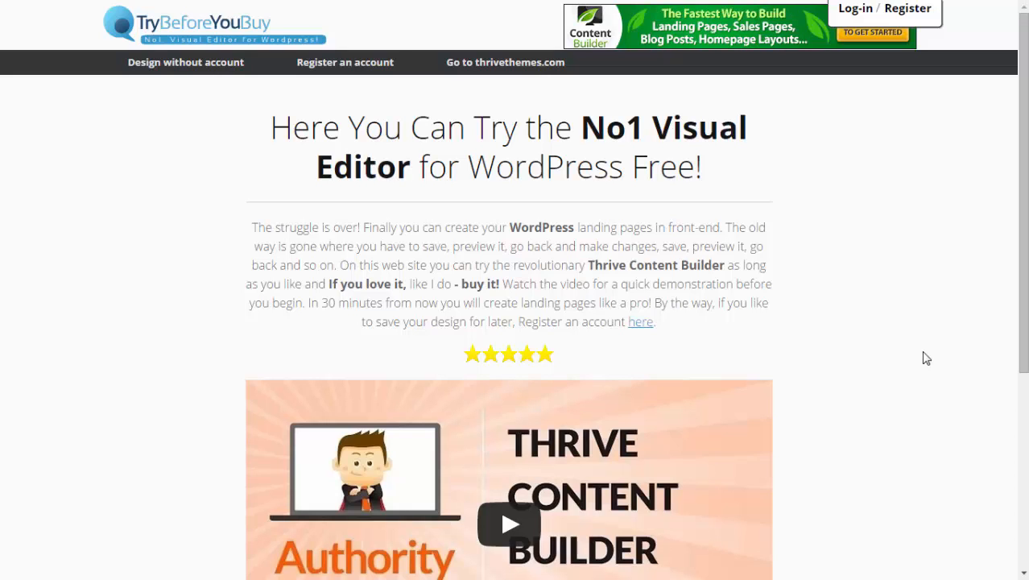
mouse_move(947, 362)
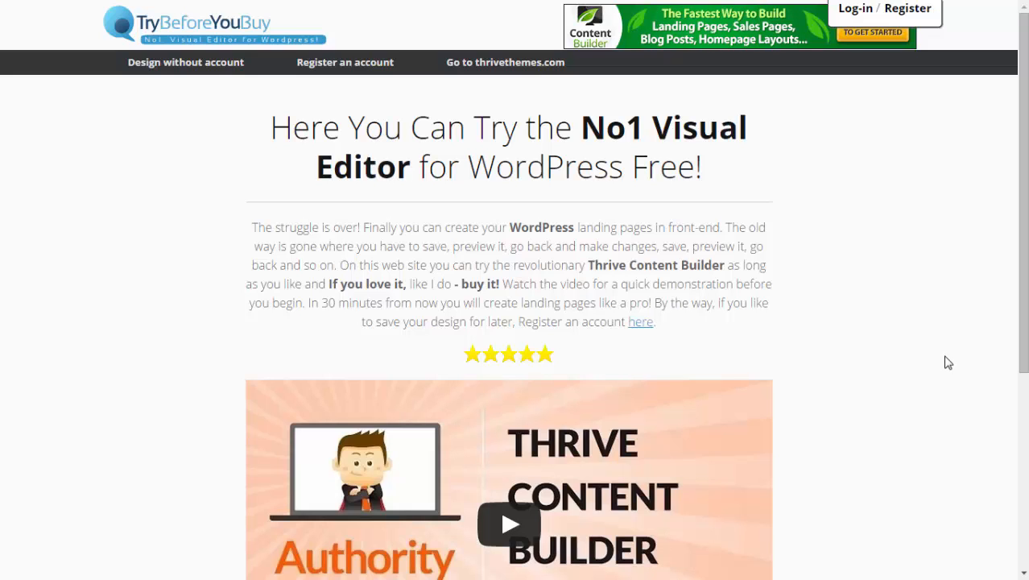
mouse_move(953, 387)
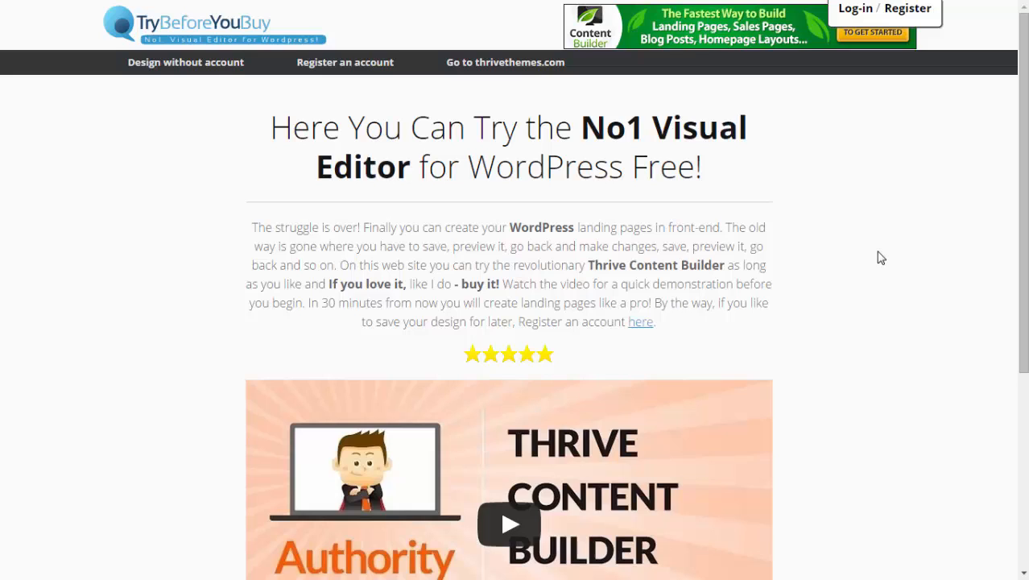
mouse_move(828, 248)
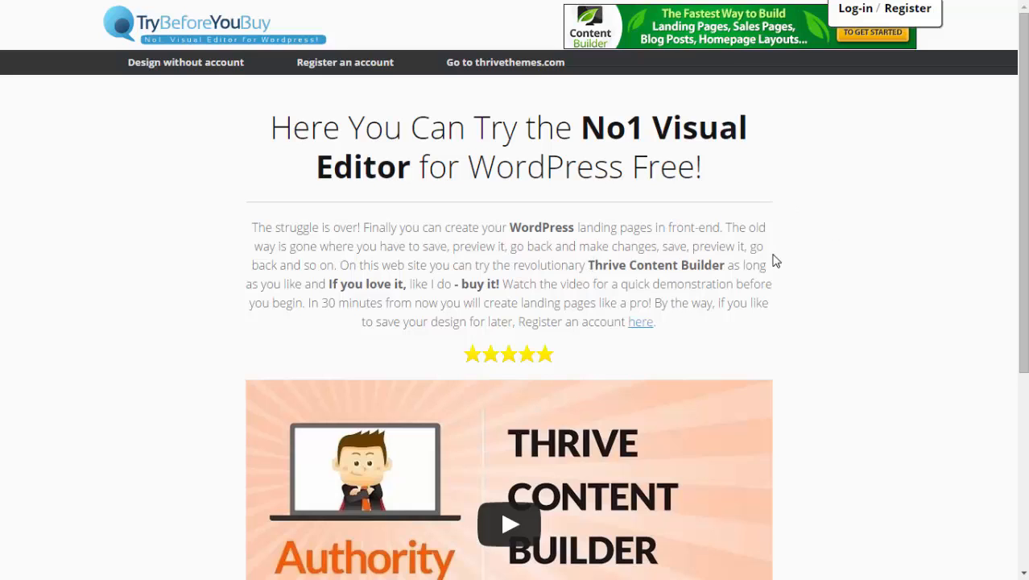
mouse_move(808, 245)
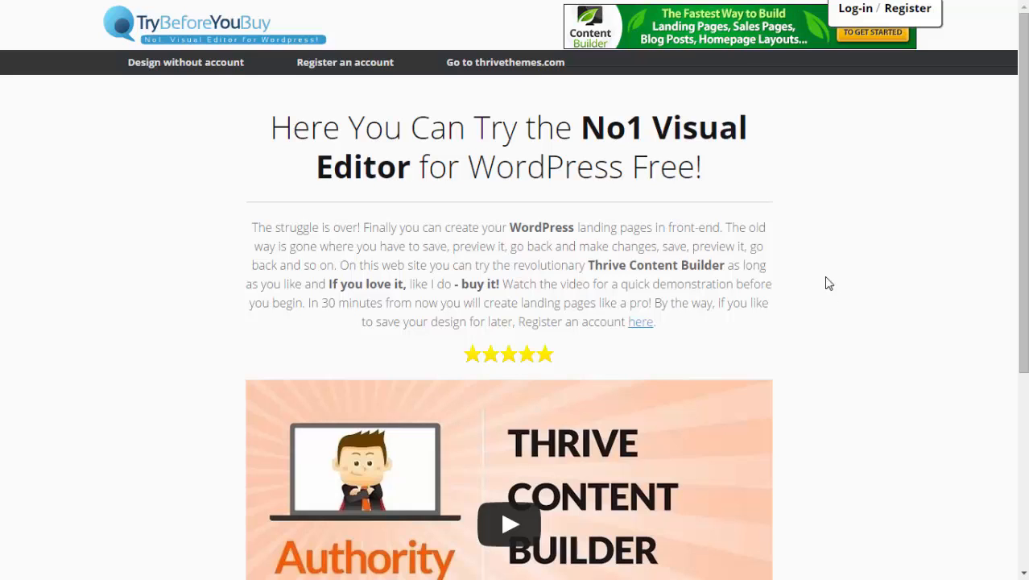
mouse_move(782, 258)
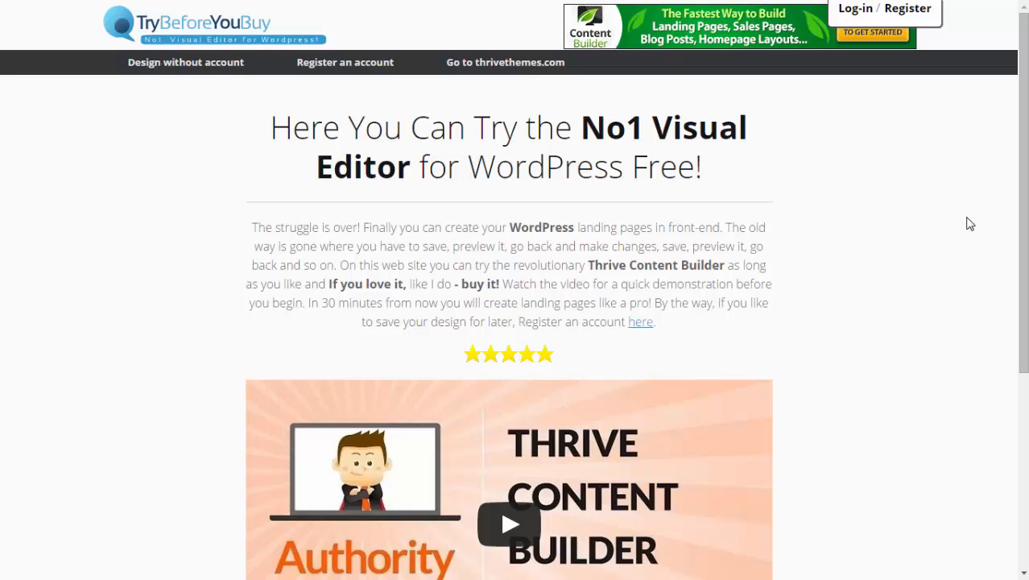
mouse_move(586, 175)
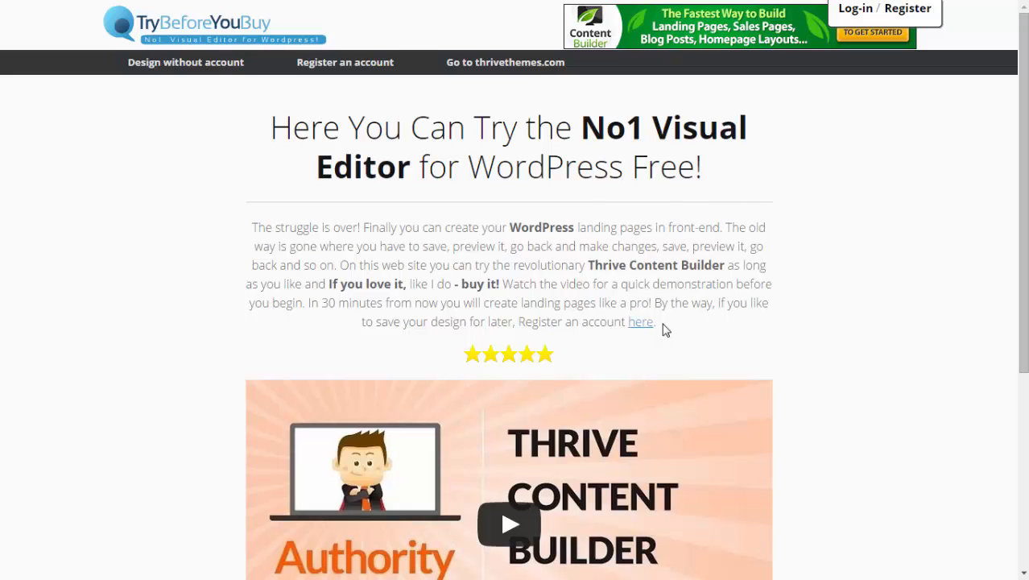
mouse_move(1017, 166)
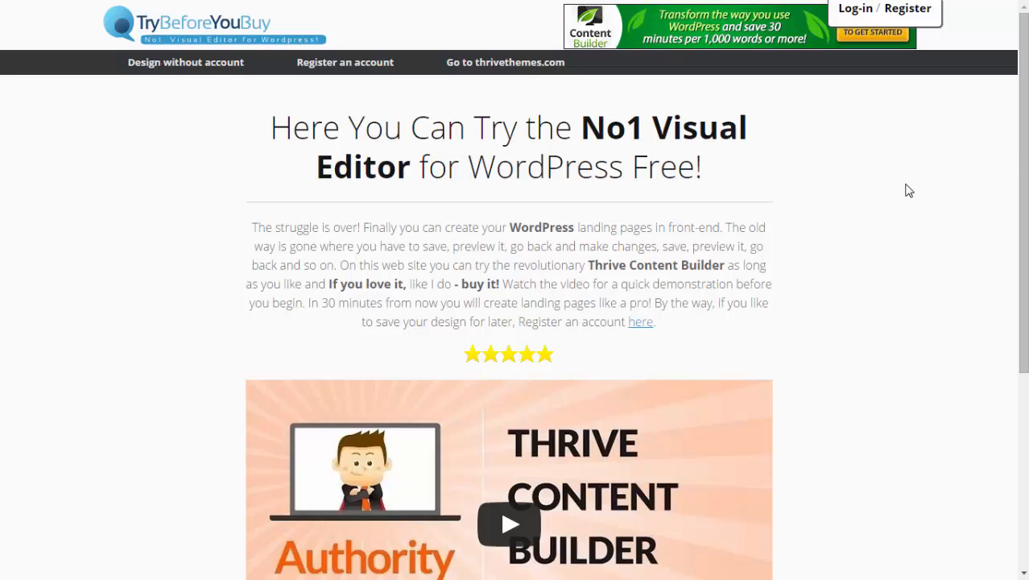
mouse_move(870, 235)
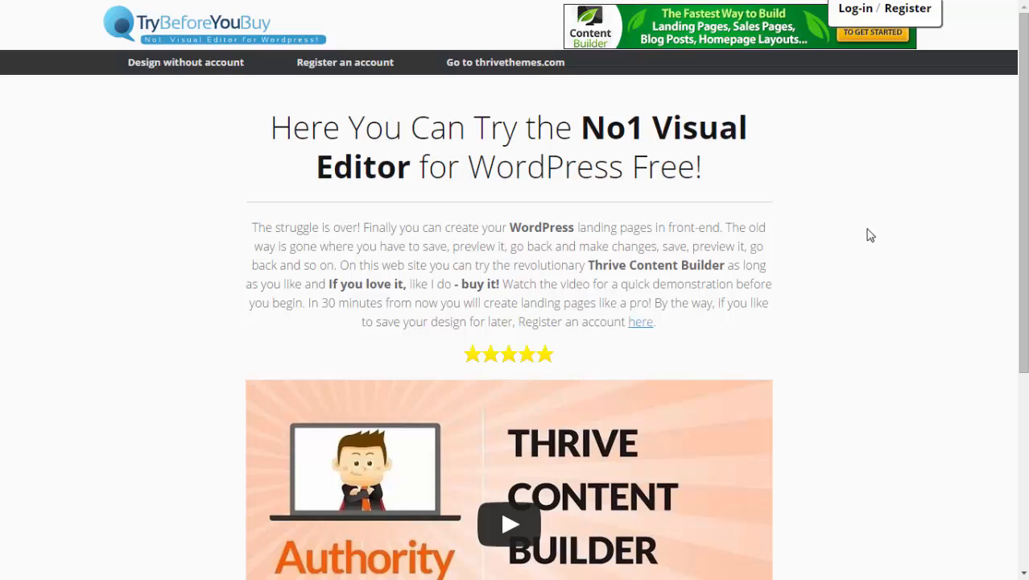
mouse_move(908, 258)
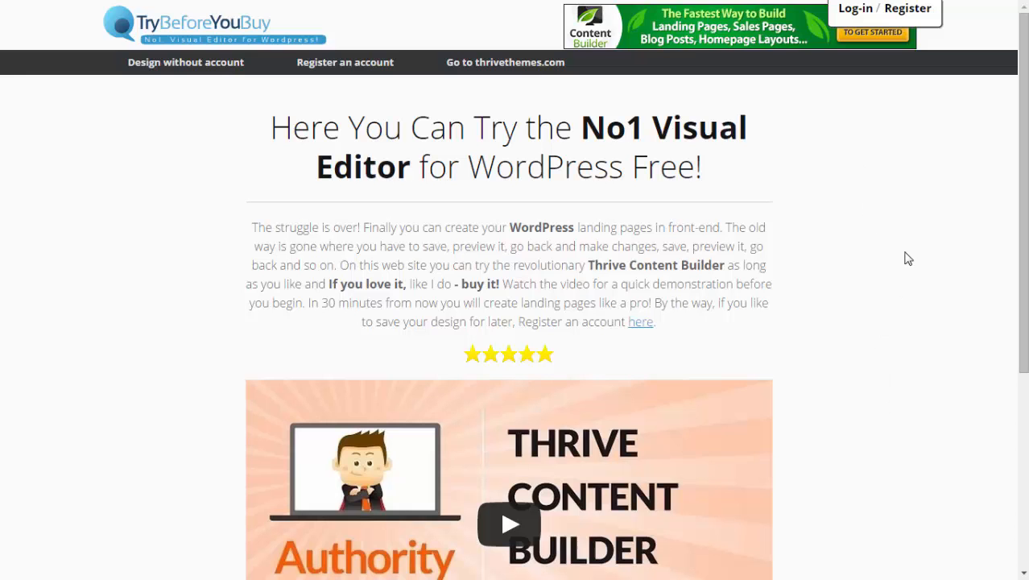
mouse_move(192, 159)
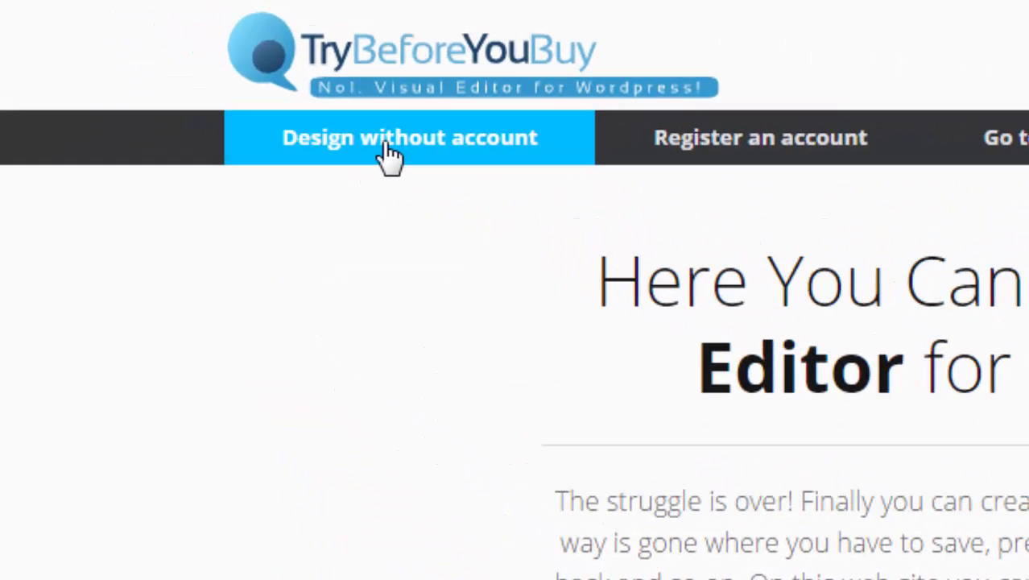
mouse_move(378, 258)
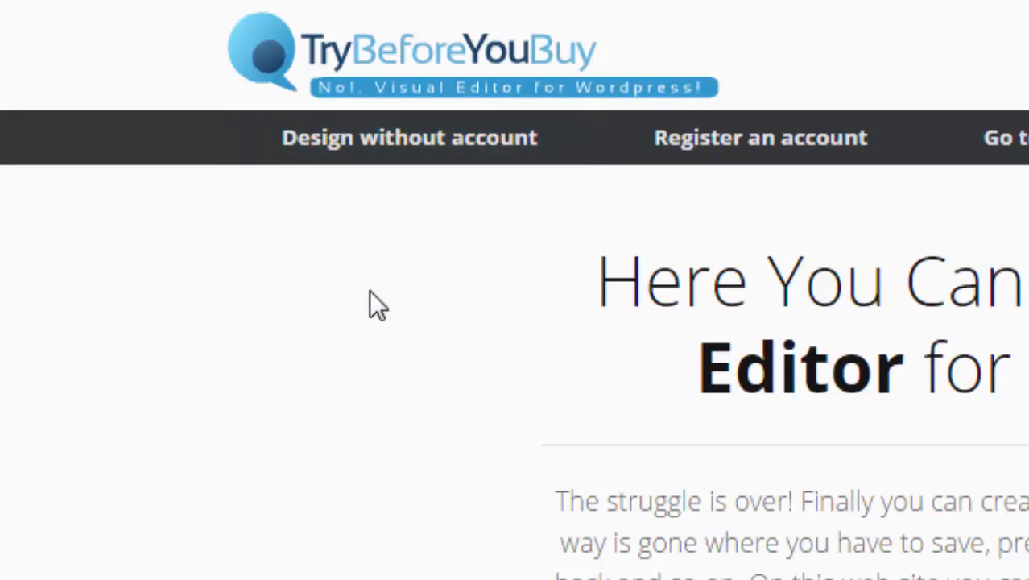
mouse_move(358, 331)
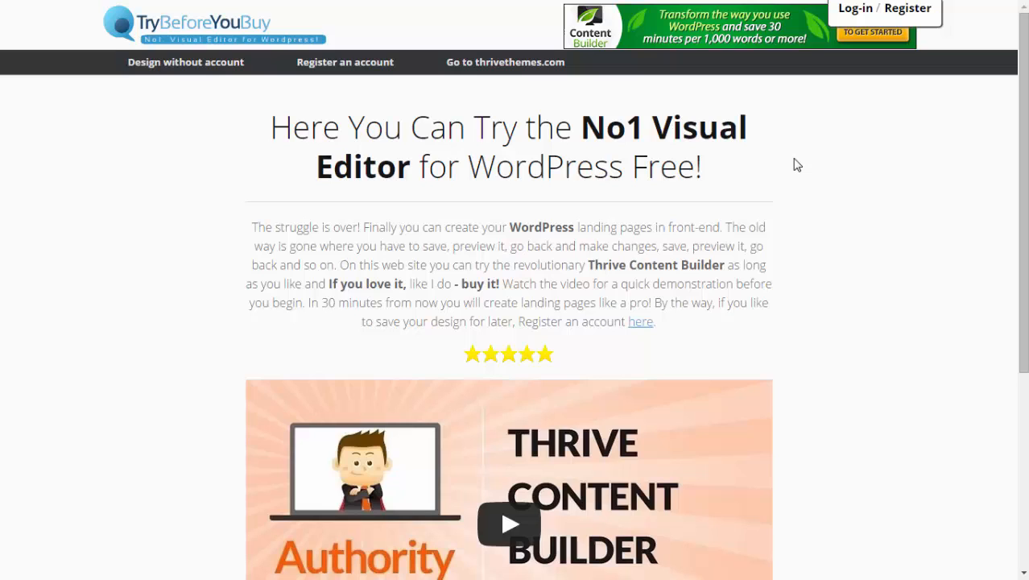
mouse_move(762, 181)
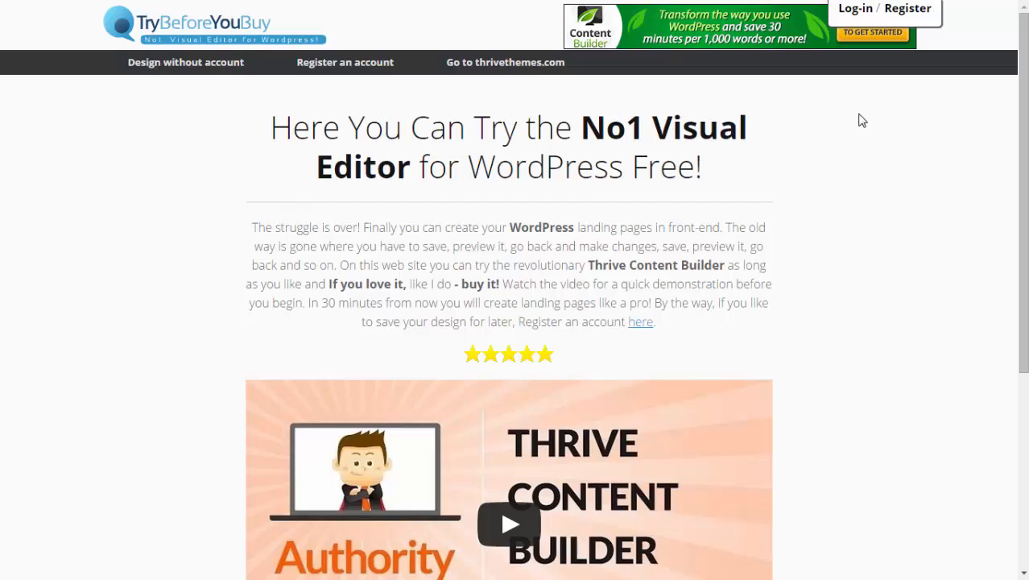
mouse_move(296, 151)
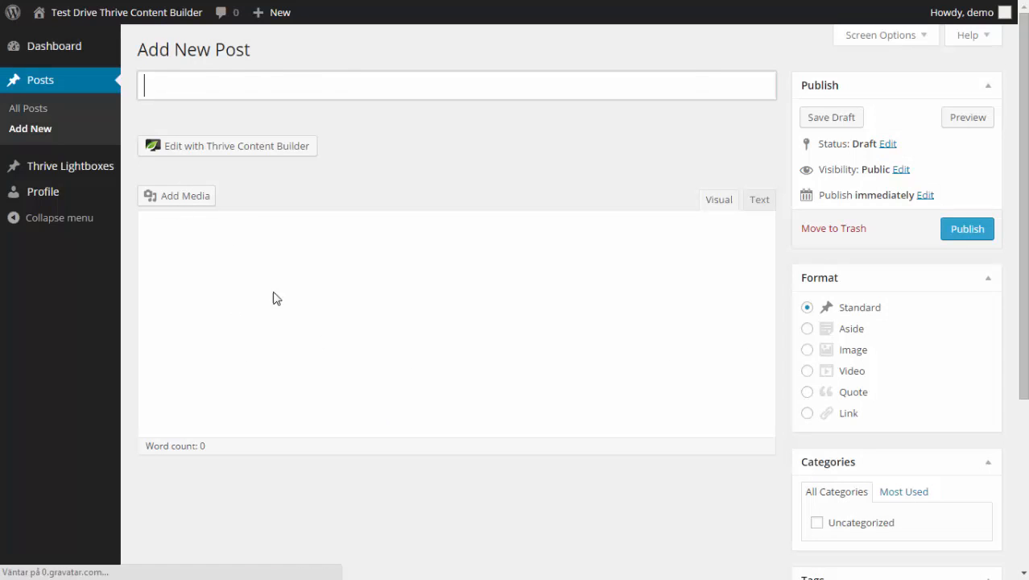
- Title the new post 'My first page' and publish it
click(457, 86)
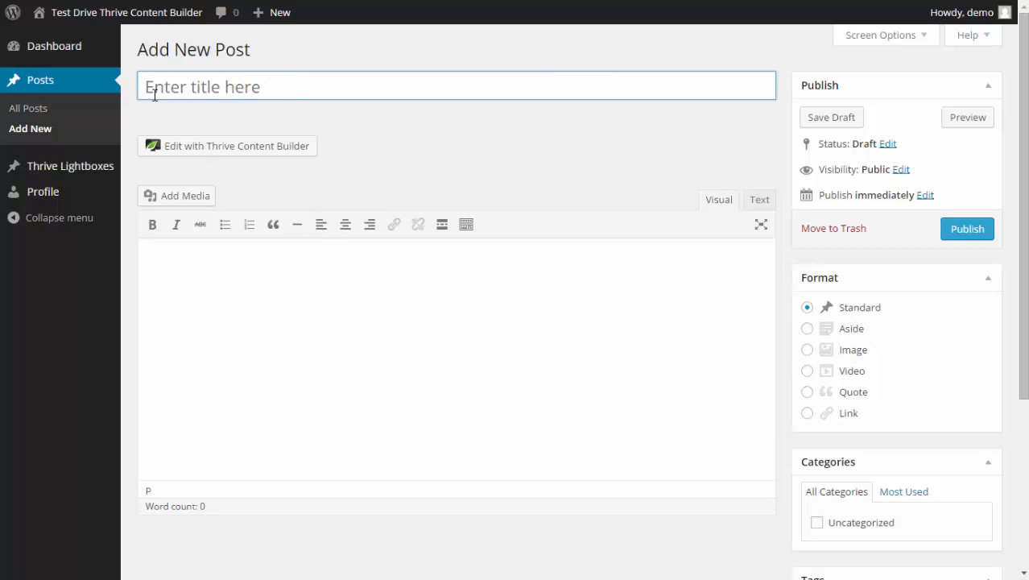
mouse_move(374, 161)
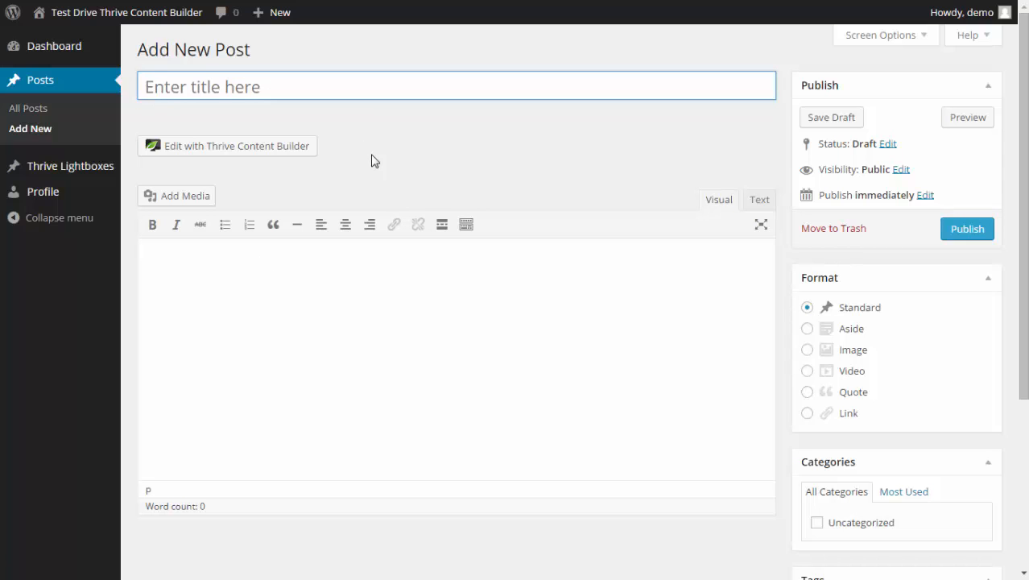
text(My f)
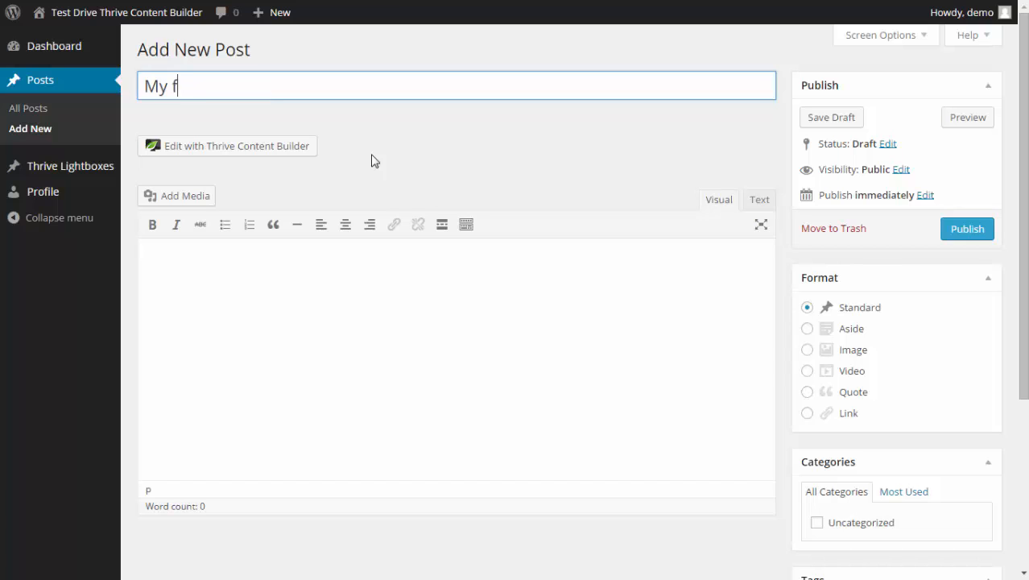
text(irst page)
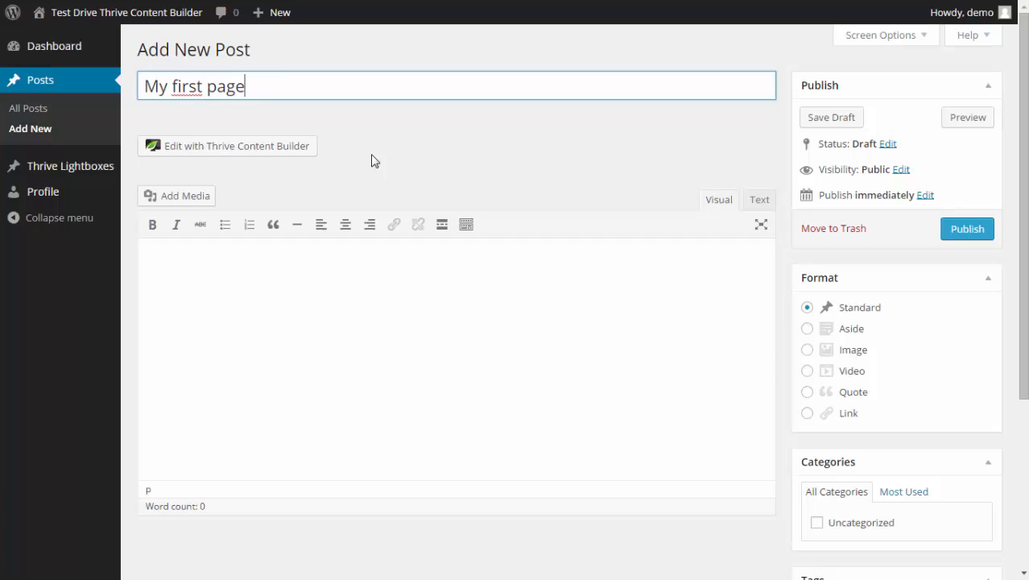
mouse_move(706, 180)
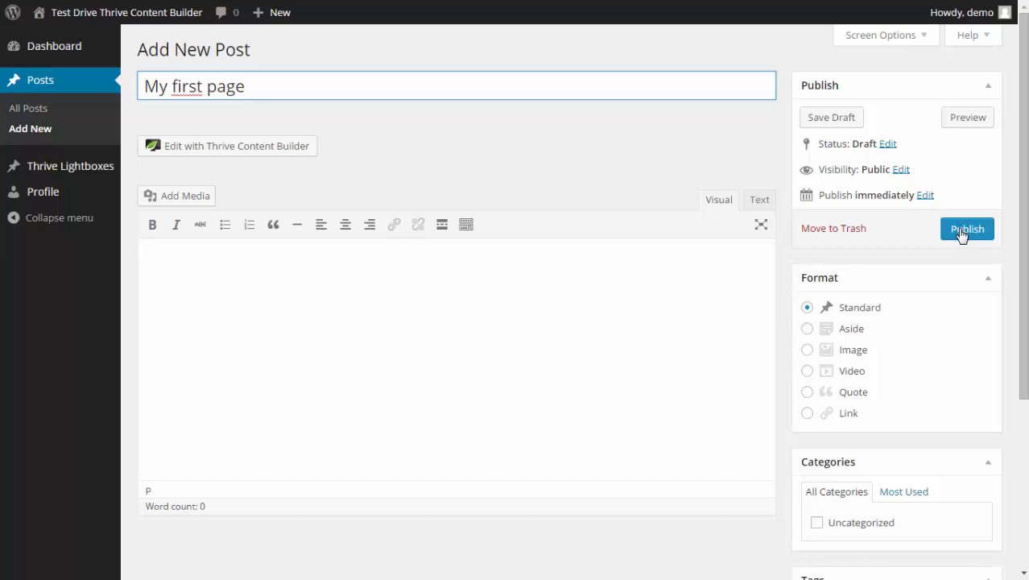
click(966, 228)
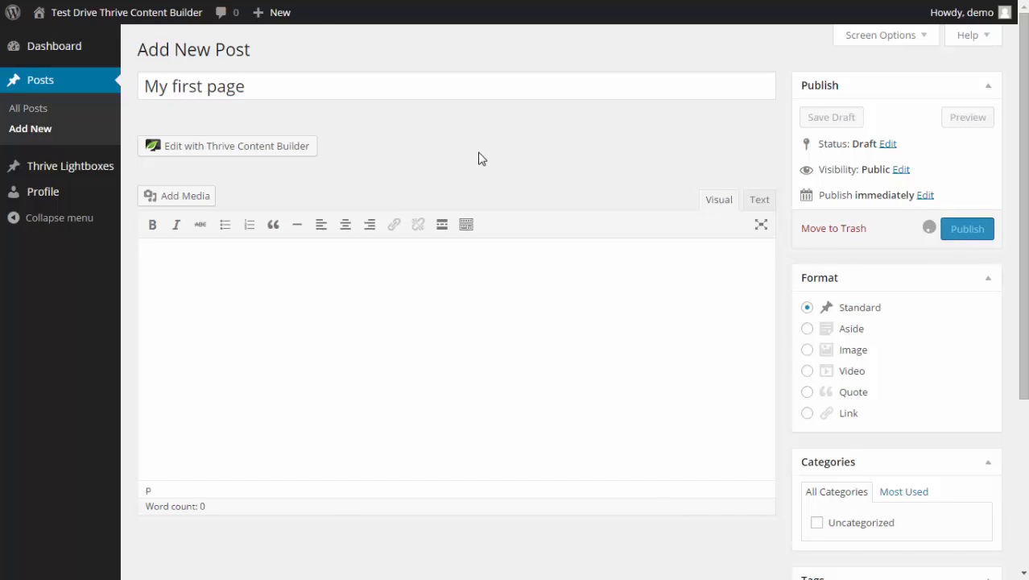
click(966, 228)
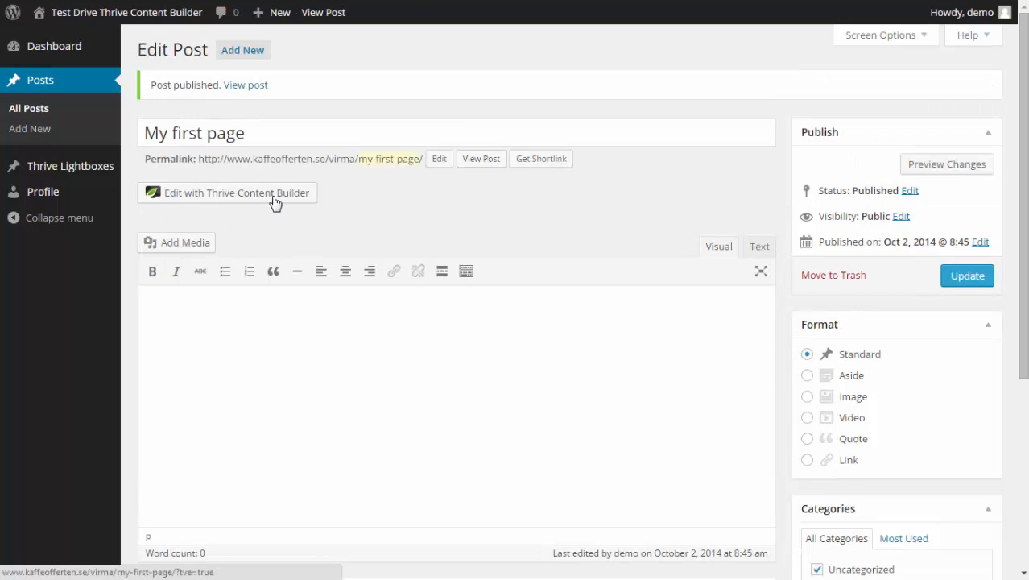
- Launch the published post in Thrive Content Builder and bring the Content Container element into view
click(235, 193)
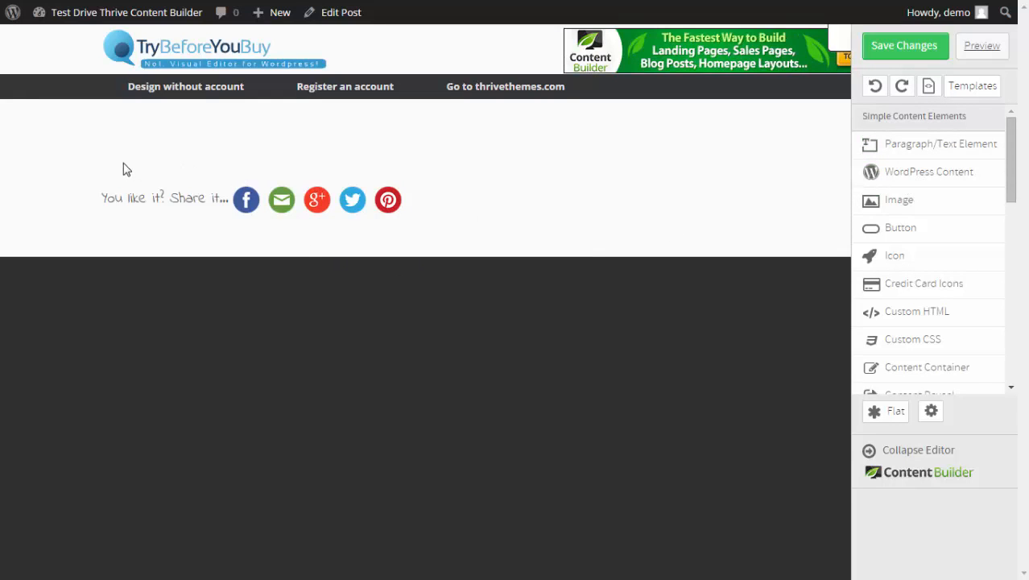
mouse_move(338, 148)
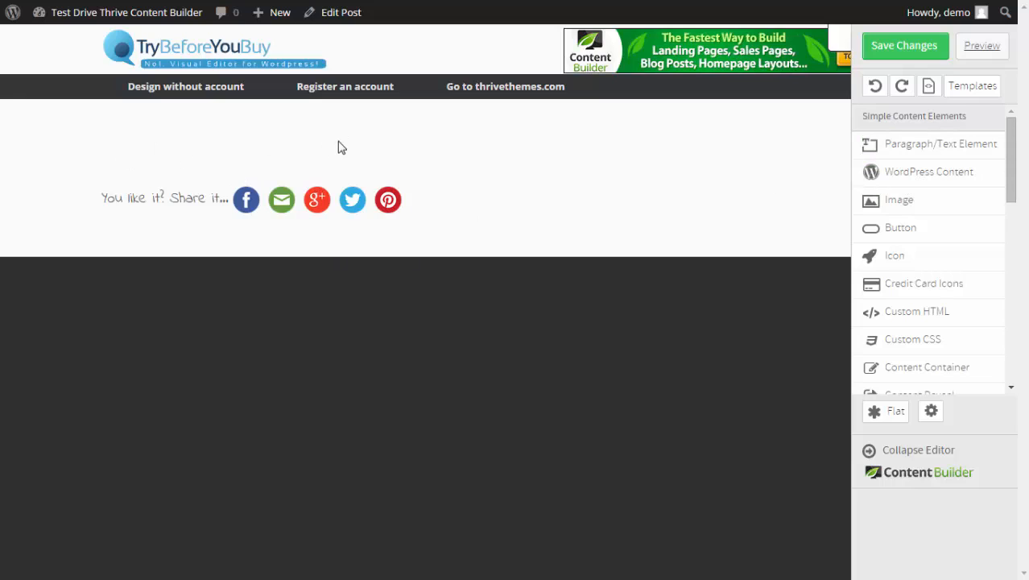
mouse_move(693, 180)
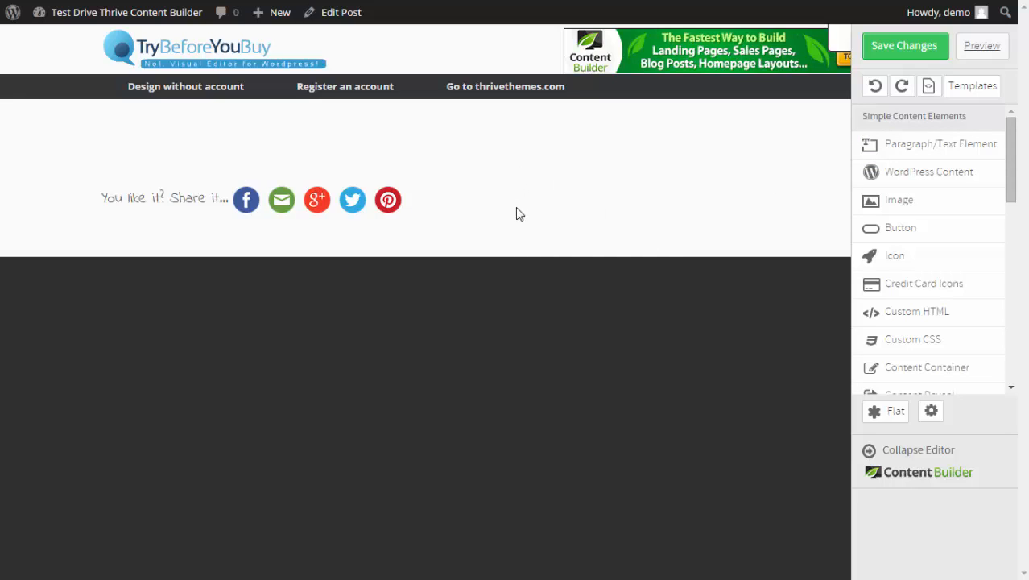
mouse_move(930, 158)
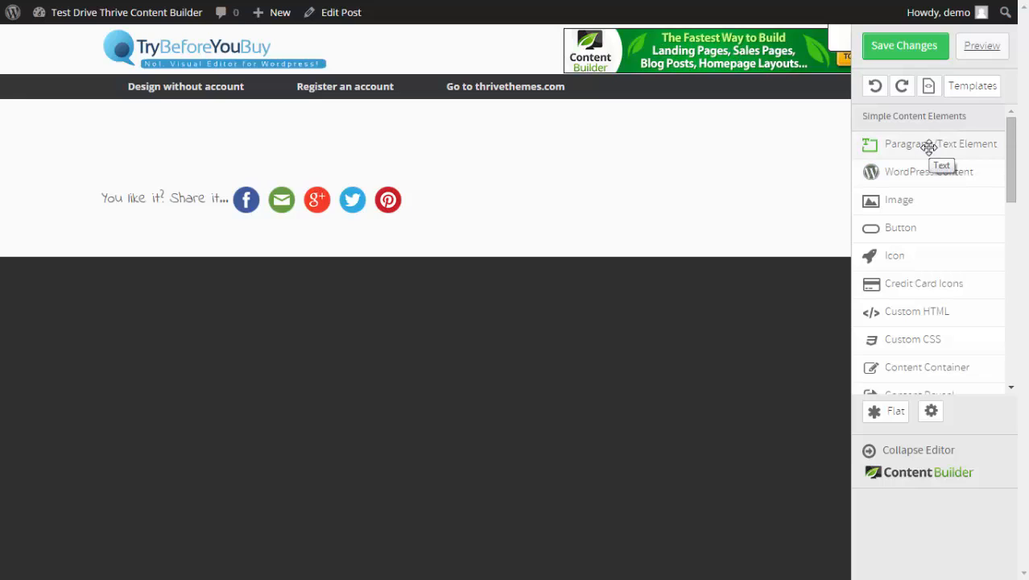
mouse_move(394, 145)
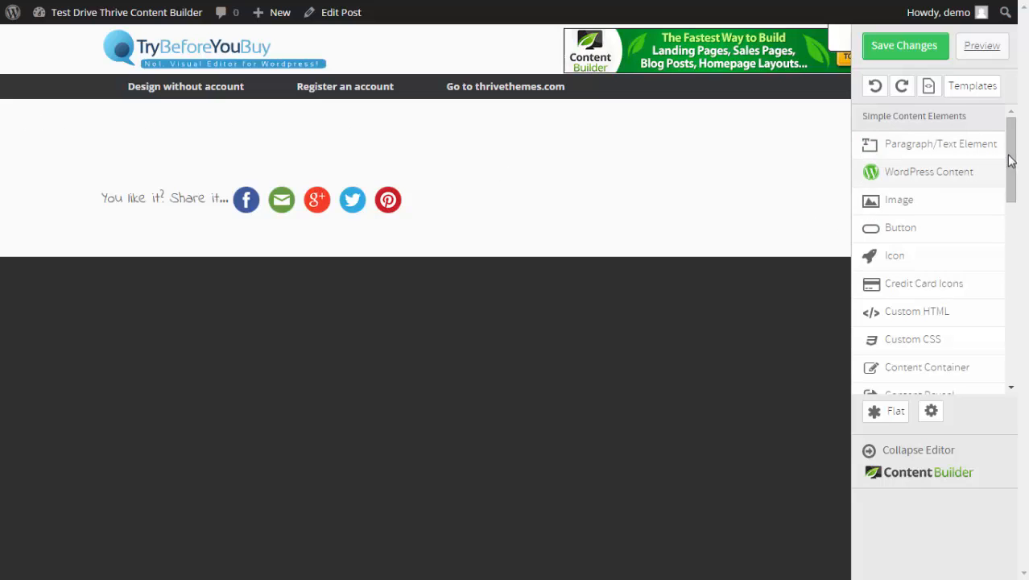
scroll(down, 3)
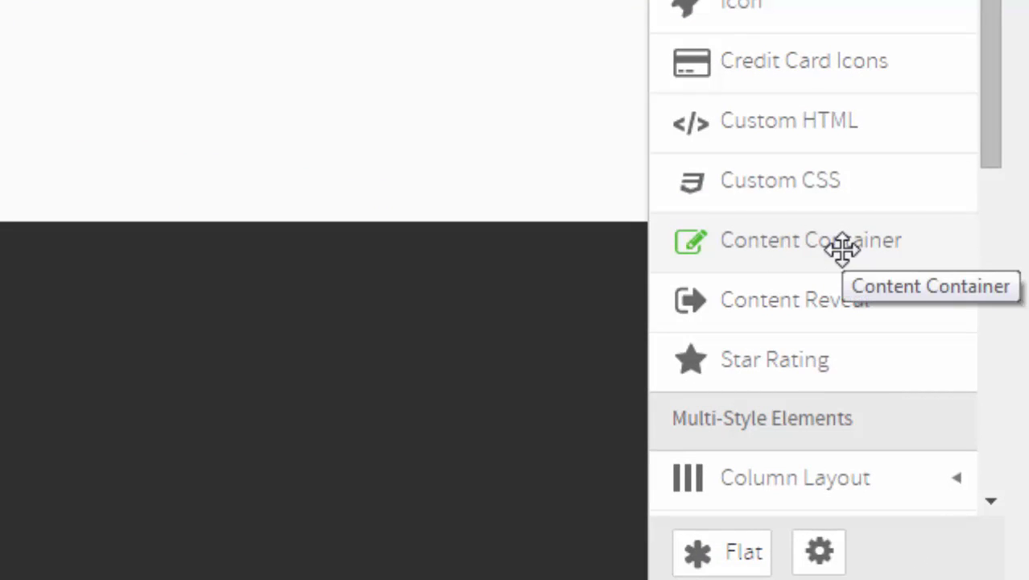
mouse_move(837, 239)
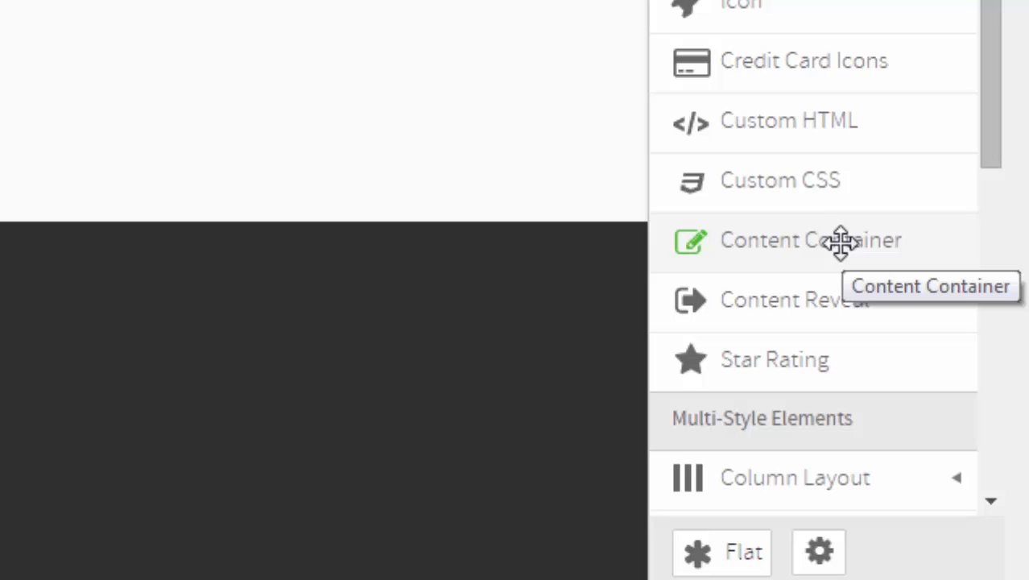
mouse_move(811, 241)
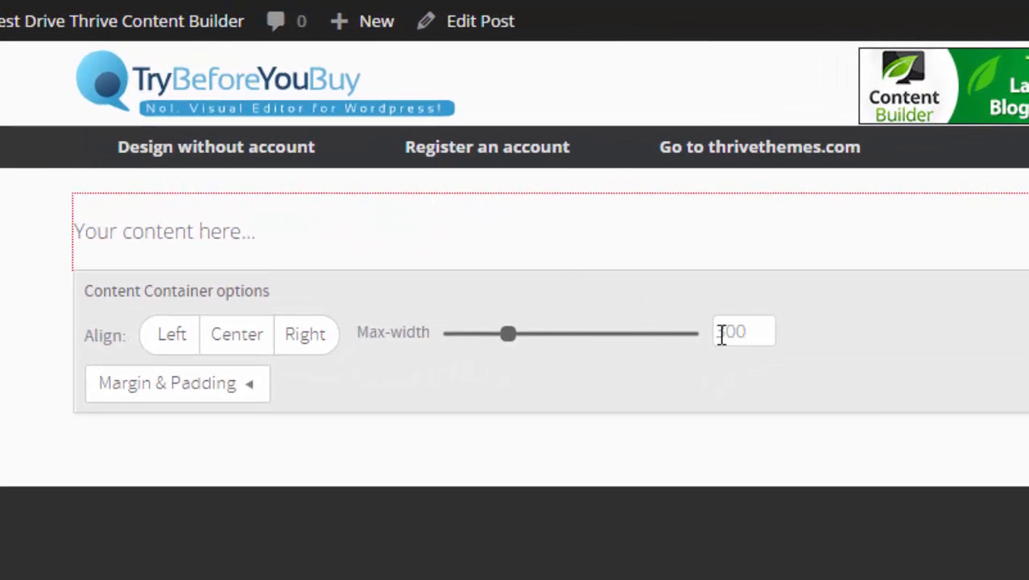
- Set the content container's Max-width to 600 via the field and slider, then dismiss its options
text(300)
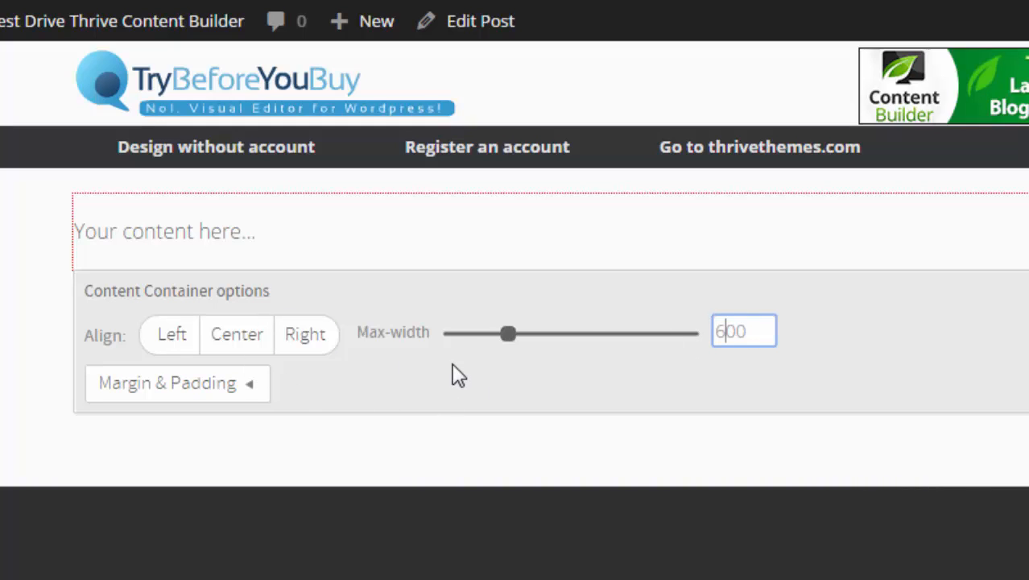
drag(507, 333, 581, 333)
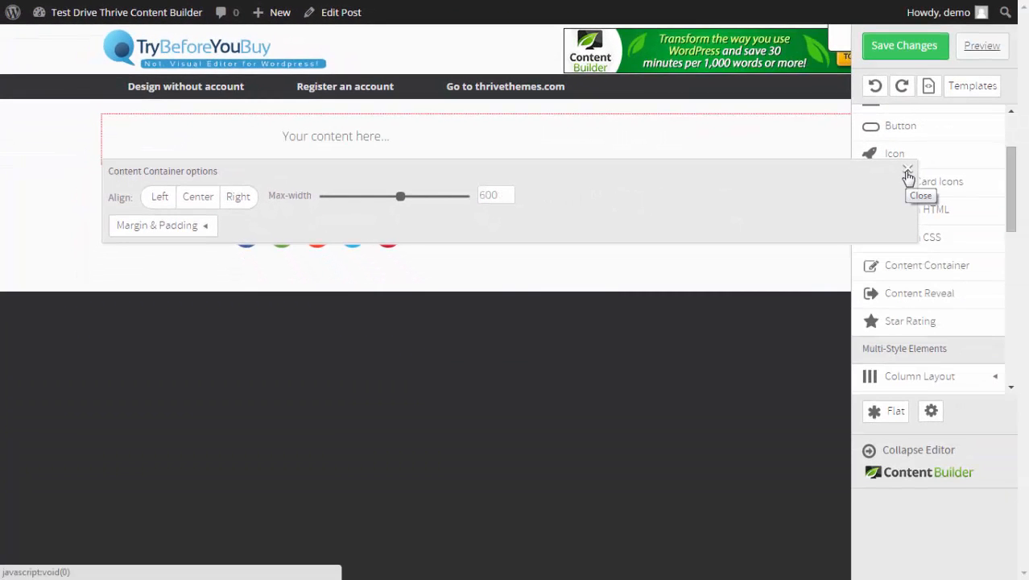
click(908, 170)
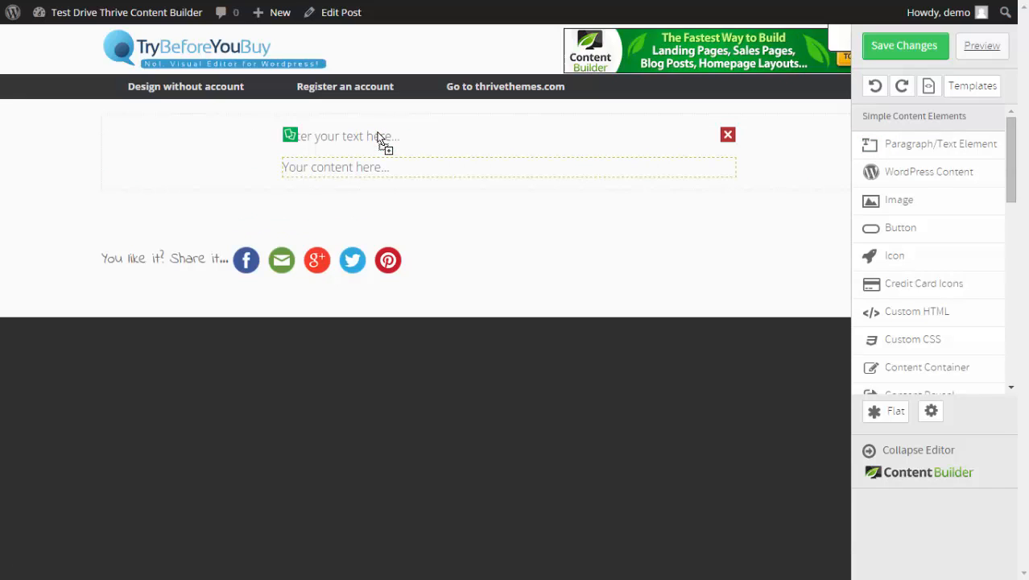
- Enter 'How to build good looking landing pages in minutes' as a centred Heading 1
click(338, 135)
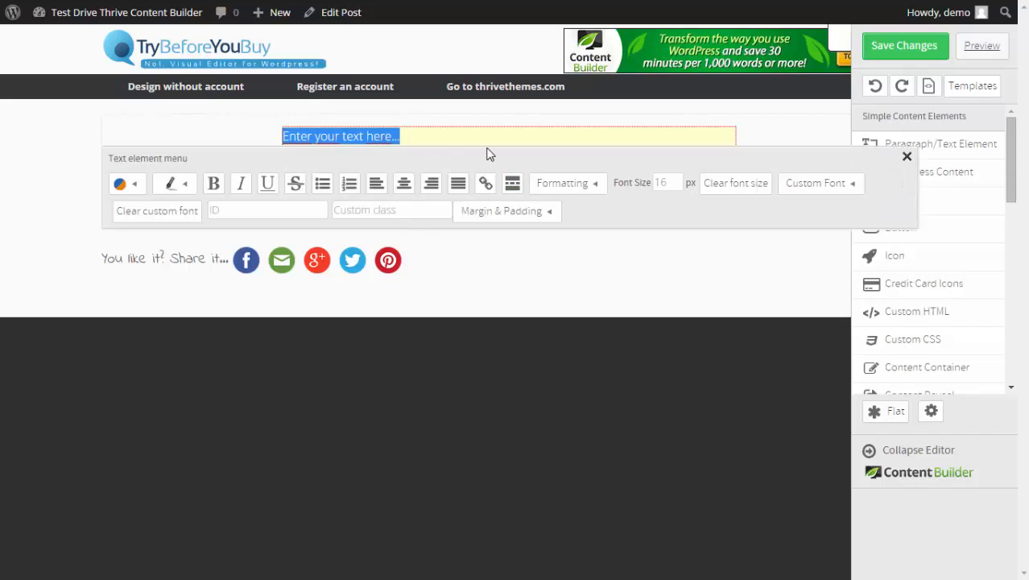
text(How to build good looking landing pages in minutes)
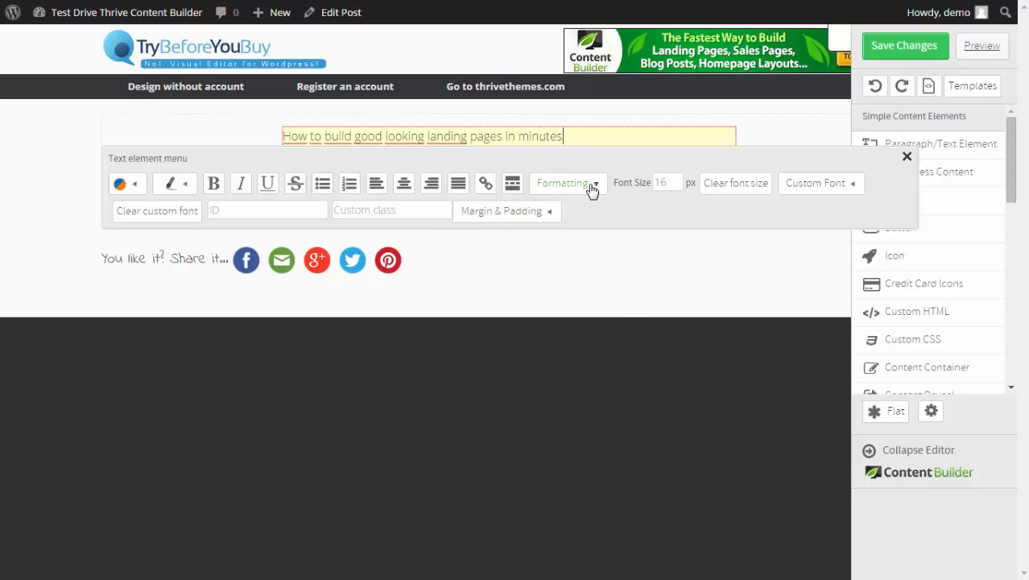
click(565, 183)
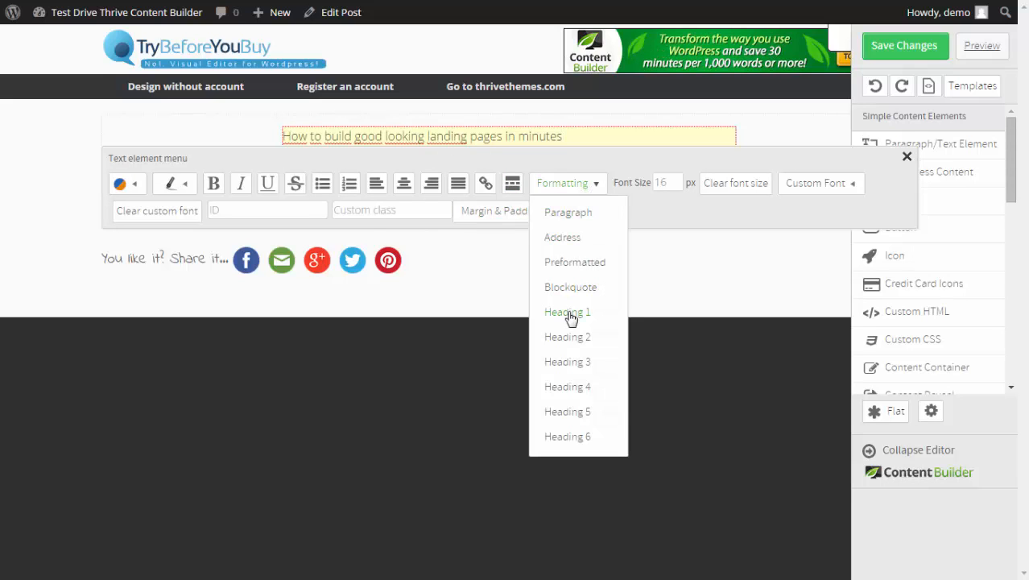
click(566, 313)
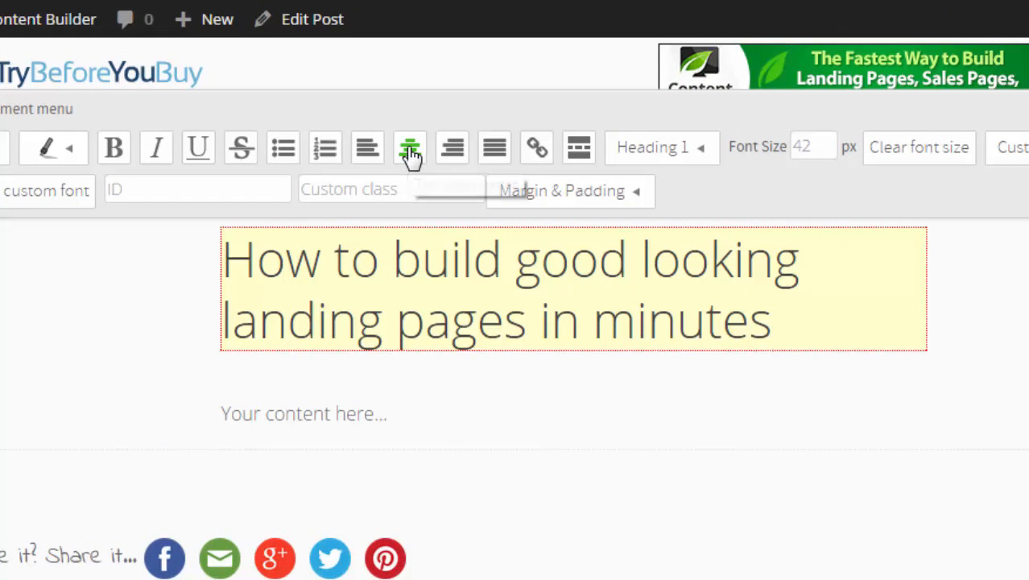
click(409, 148)
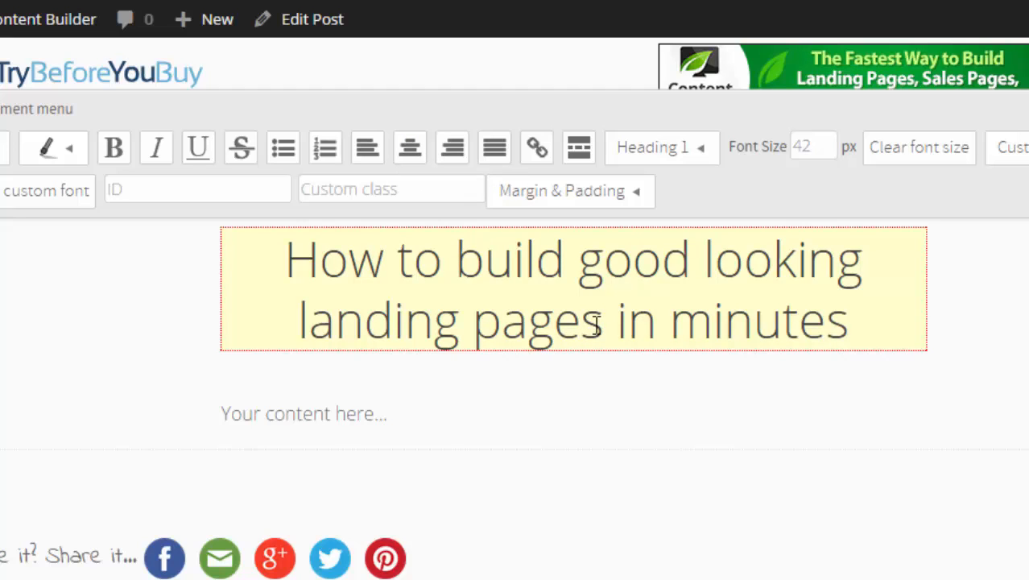
- Make the words 'landing pages' bold
double_click(454, 321)
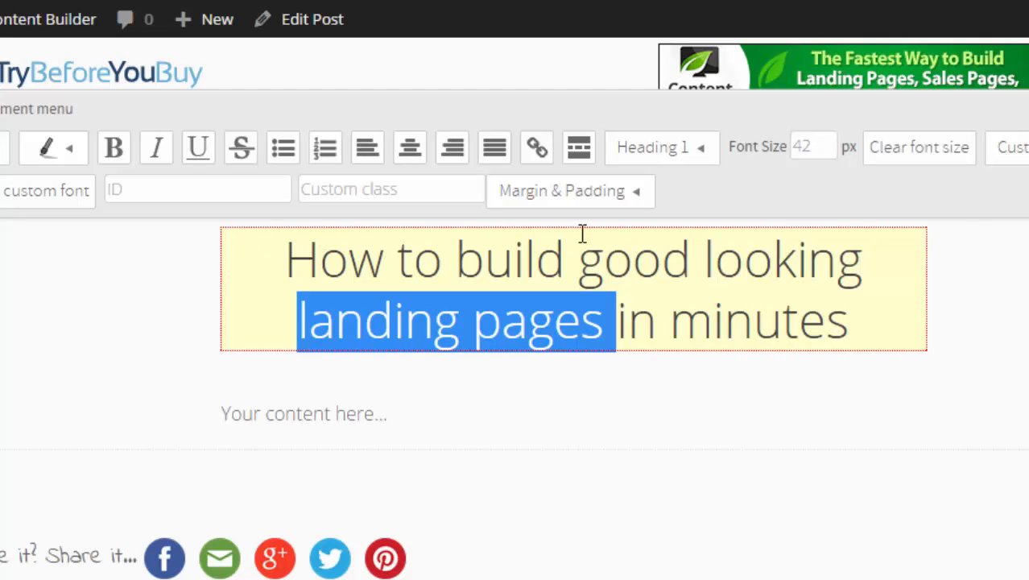
mouse_move(112, 148)
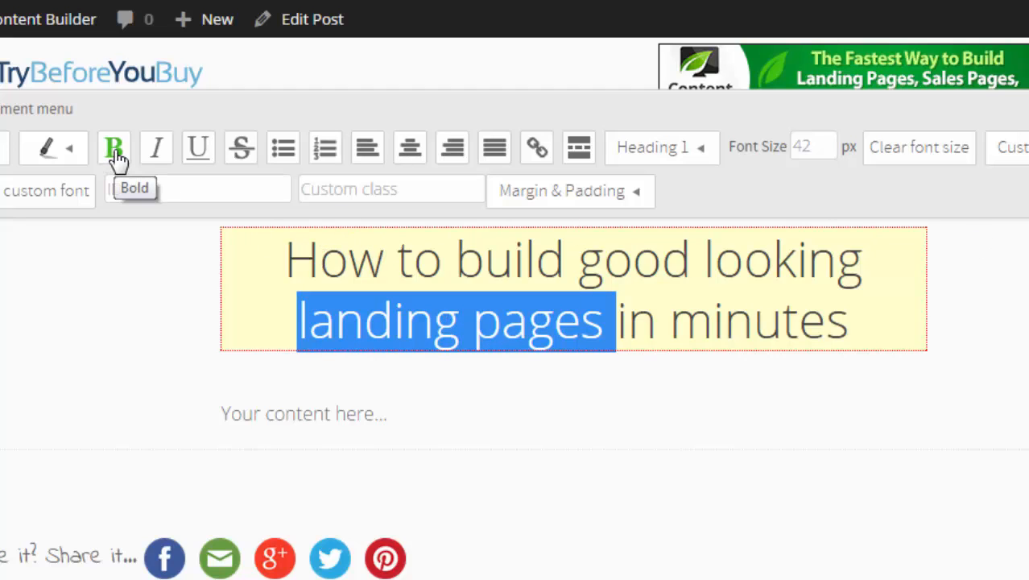
click(113, 148)
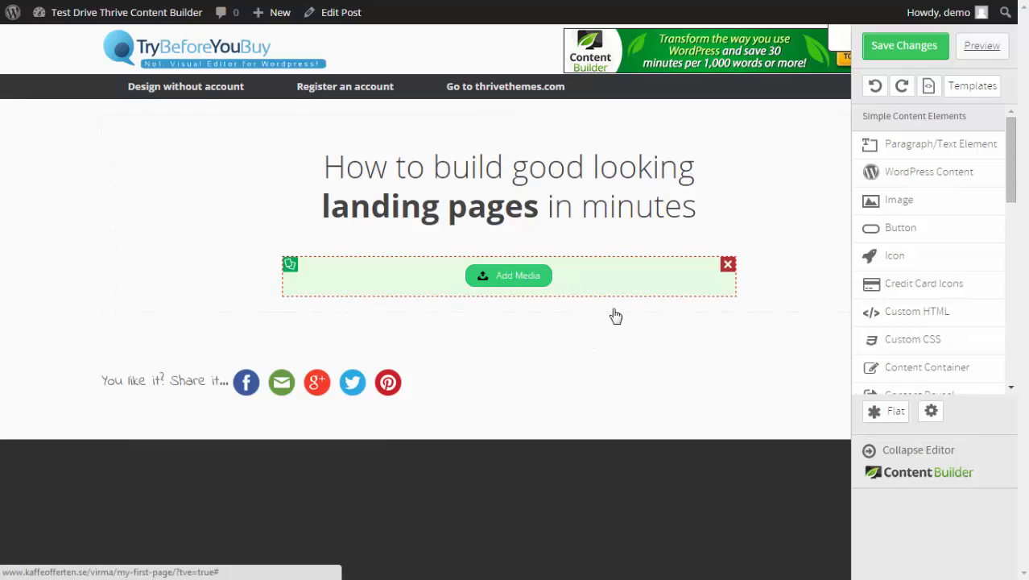
- Insert the Content Builder banner image from the media library below the heading
click(509, 276)
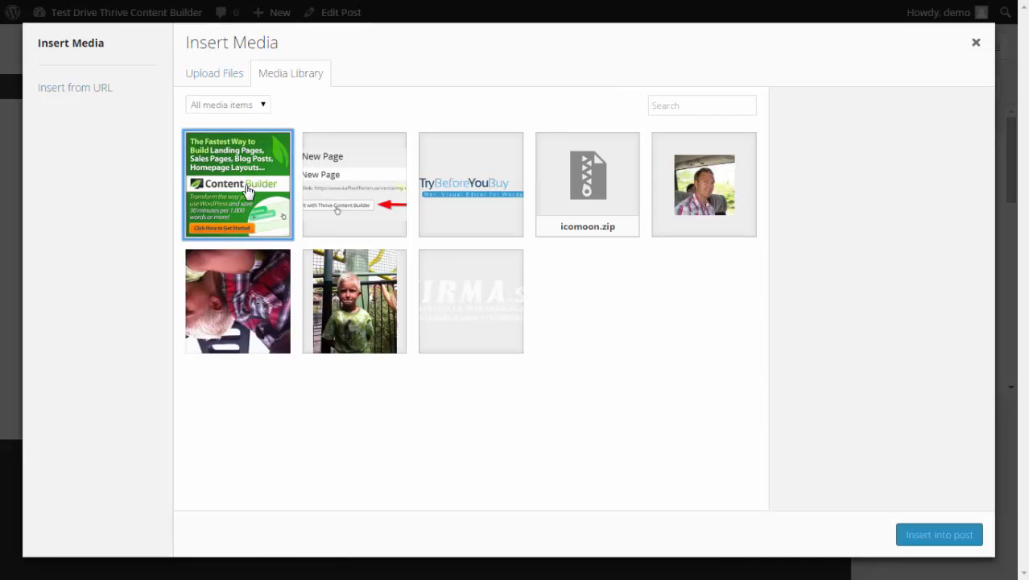
click(938, 534)
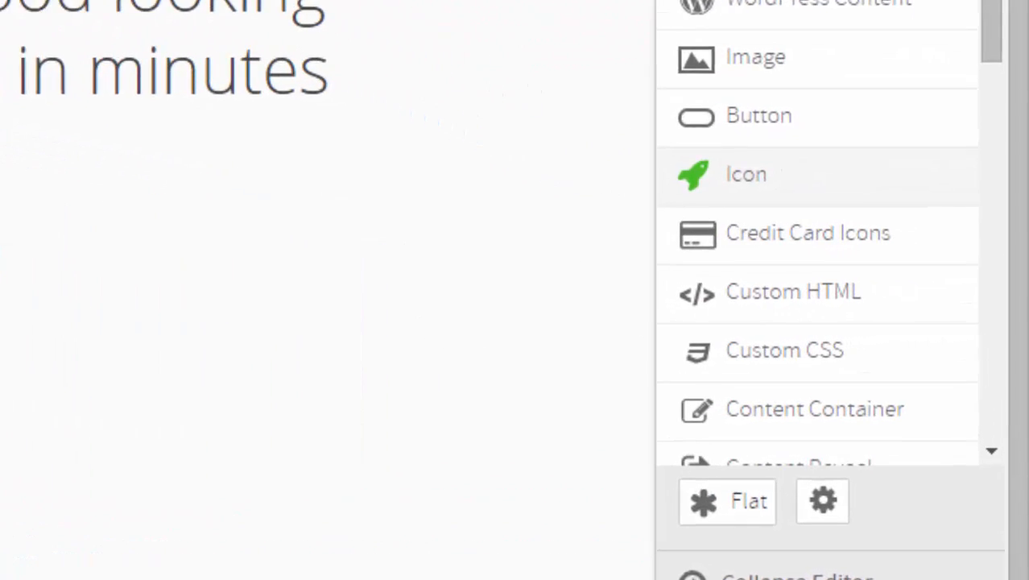
- Add a 1/2 + 1/2 column layout and place the banner image in the first column
scroll(down, 3)
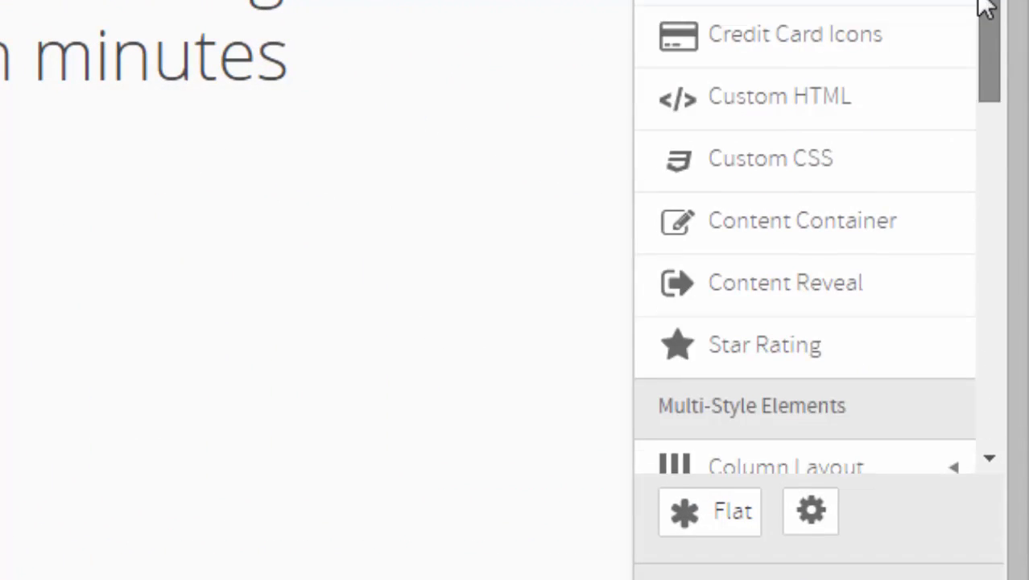
scroll(down, 3)
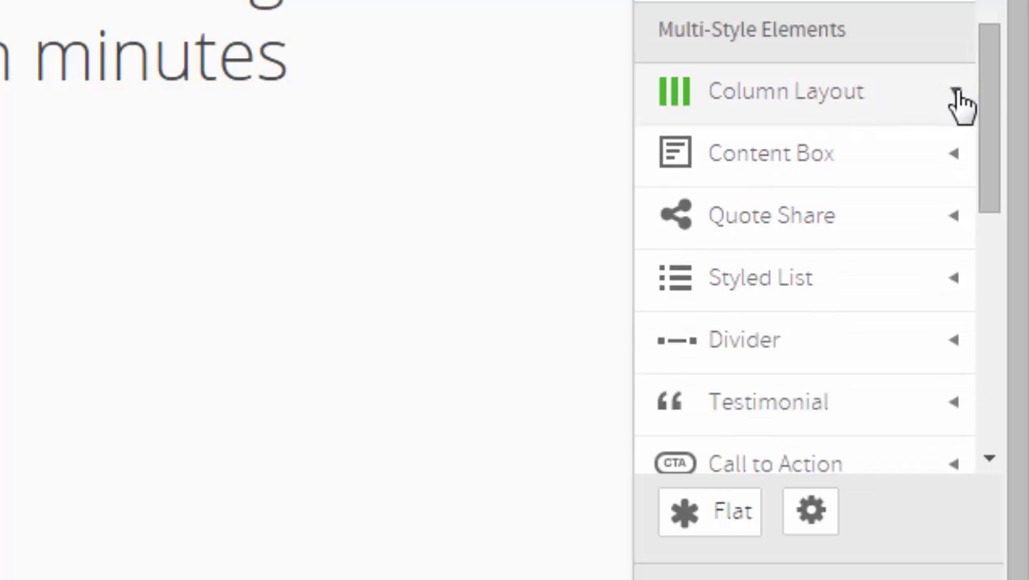
click(785, 90)
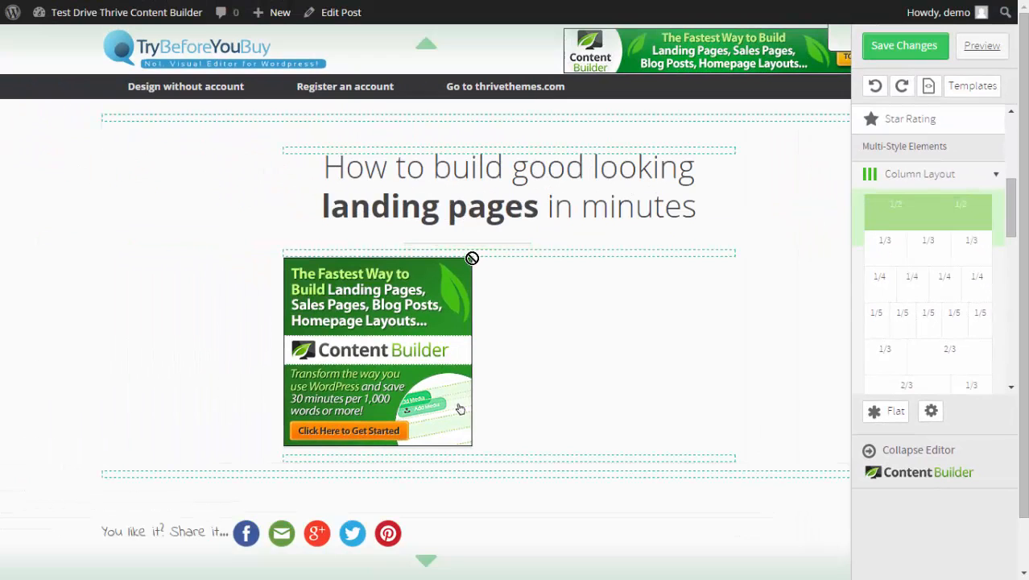
click(895, 211)
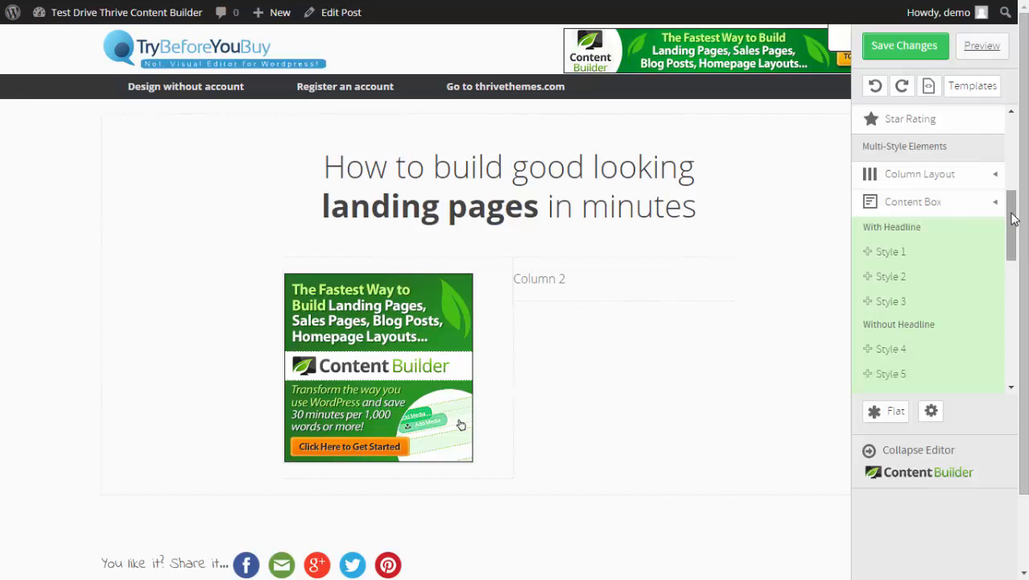
- Fill column two's content box with 'This is so easy! You don't need to be a designer to create good looking landing pages'
scroll(down, 3)
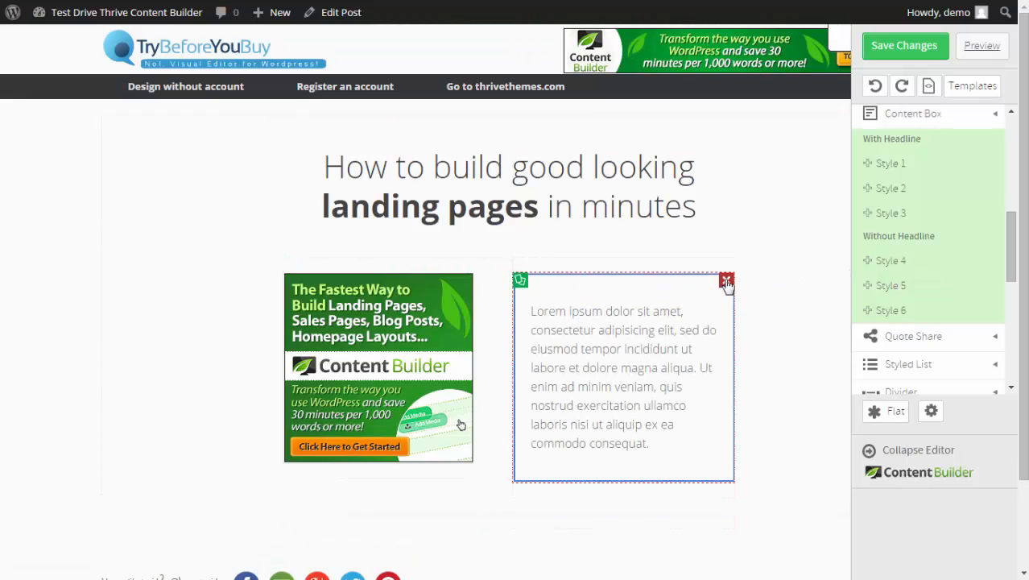
click(625, 376)
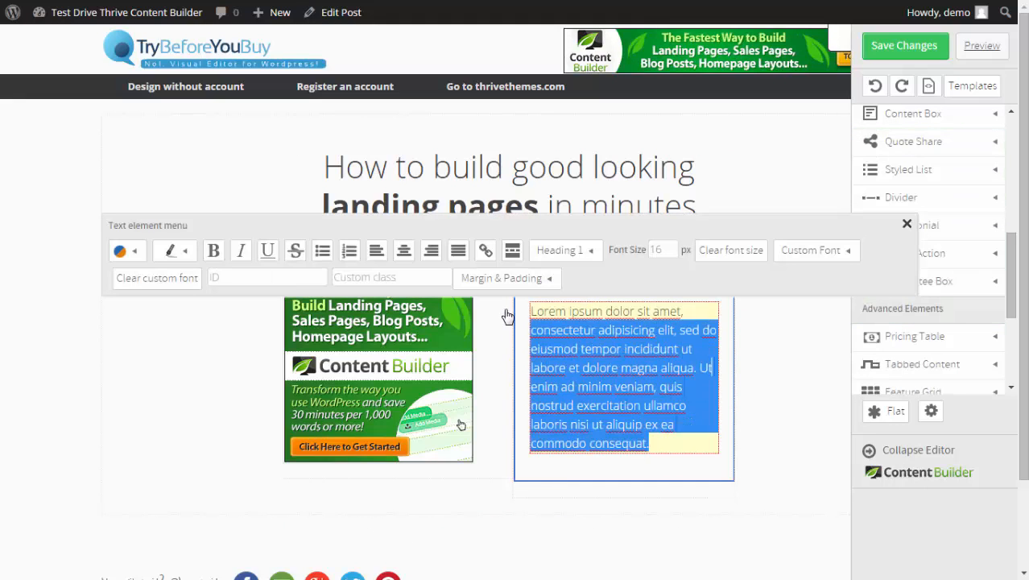
text(This is so easy! You don't need to be a designer to create good looking landing pages. If you want to focus on your business instead of design, buy this plug-in now!)
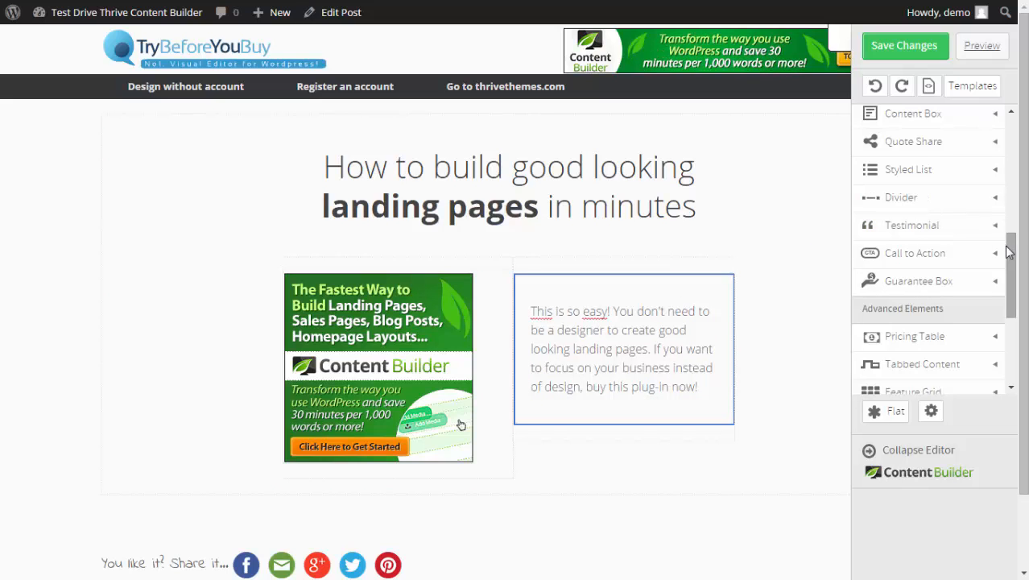
- Make the box's button small, full width and green (Style 5)
scroll(down, 3)
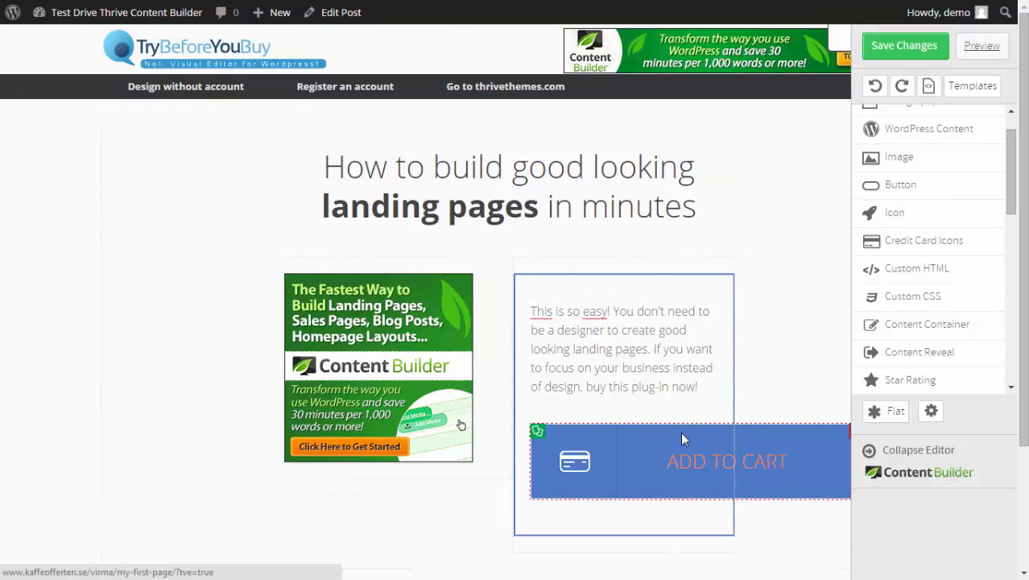
click(724, 461)
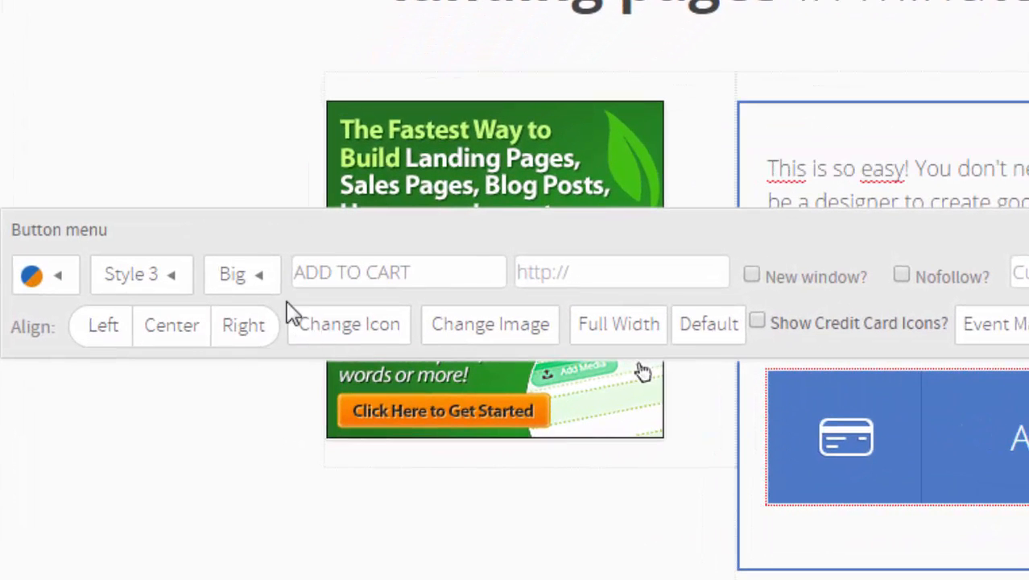
click(238, 274)
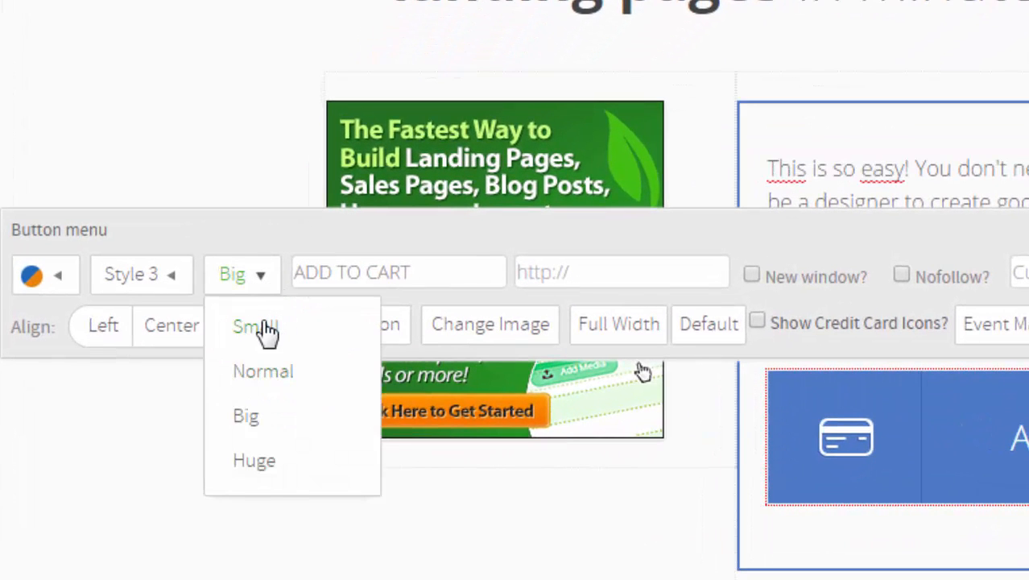
click(254, 325)
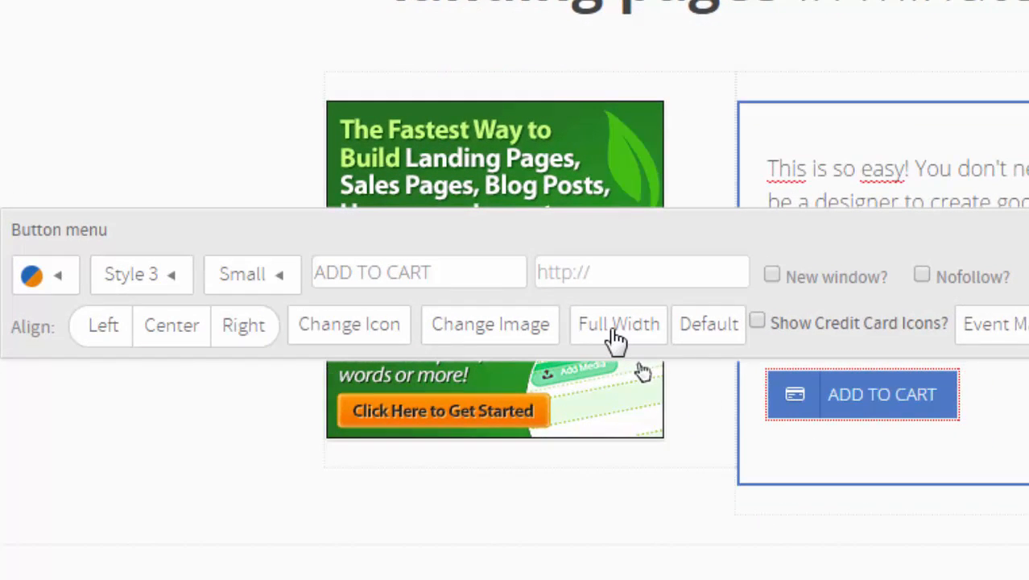
click(142, 273)
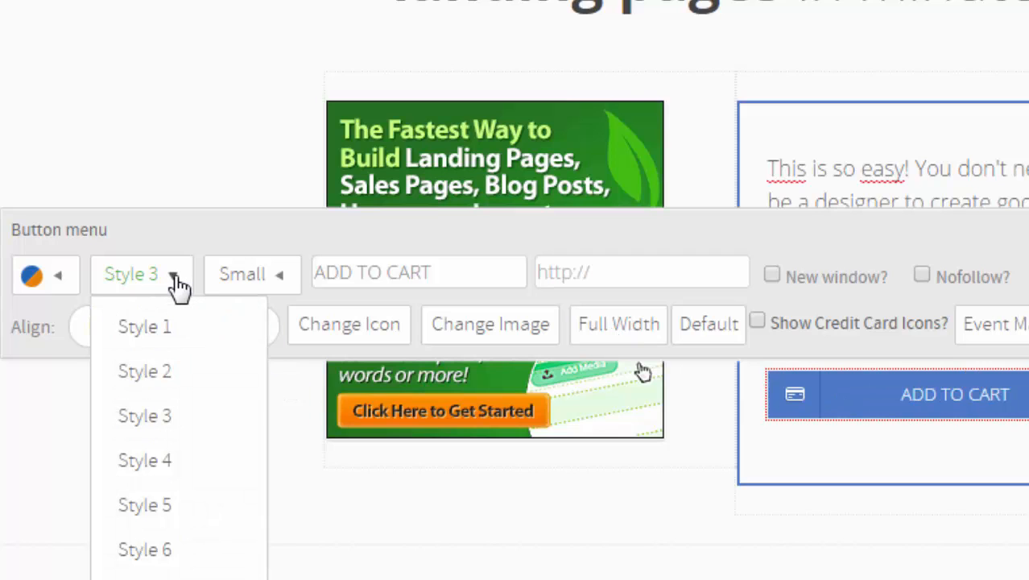
click(145, 505)
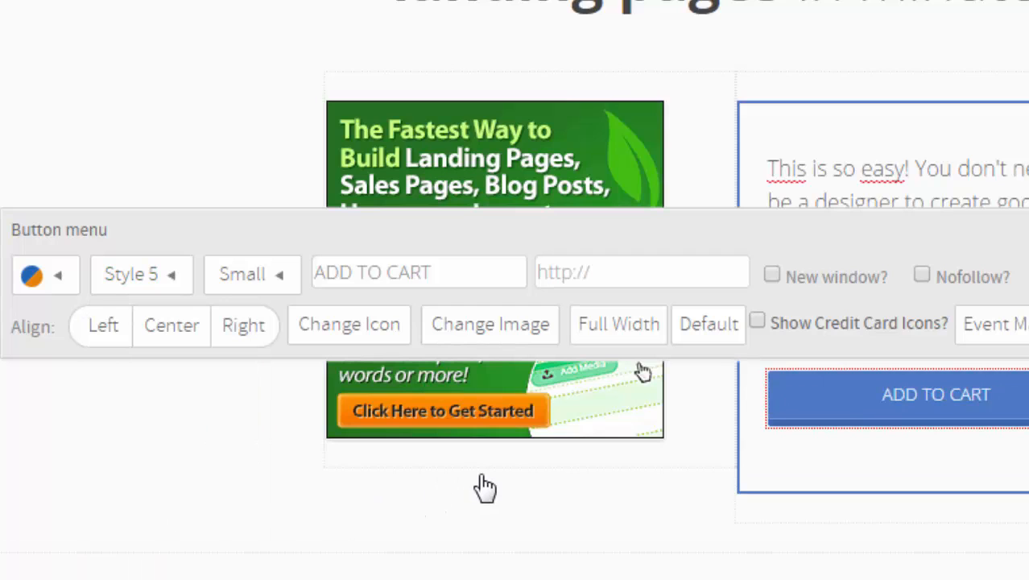
- Replace the ADD TO CART label with 'Yes I want it!'
click(418, 270)
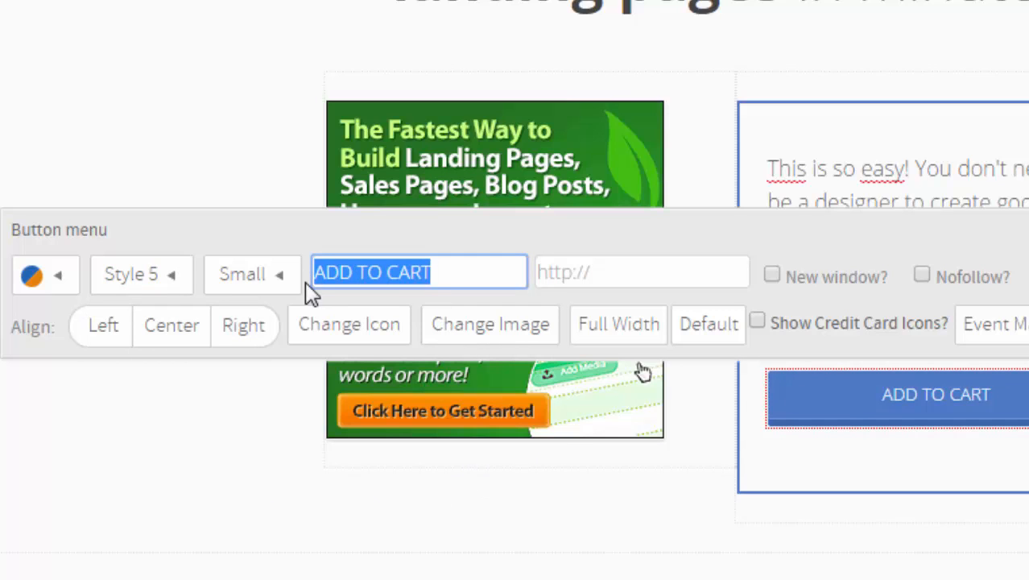
text(Yes I want it!)
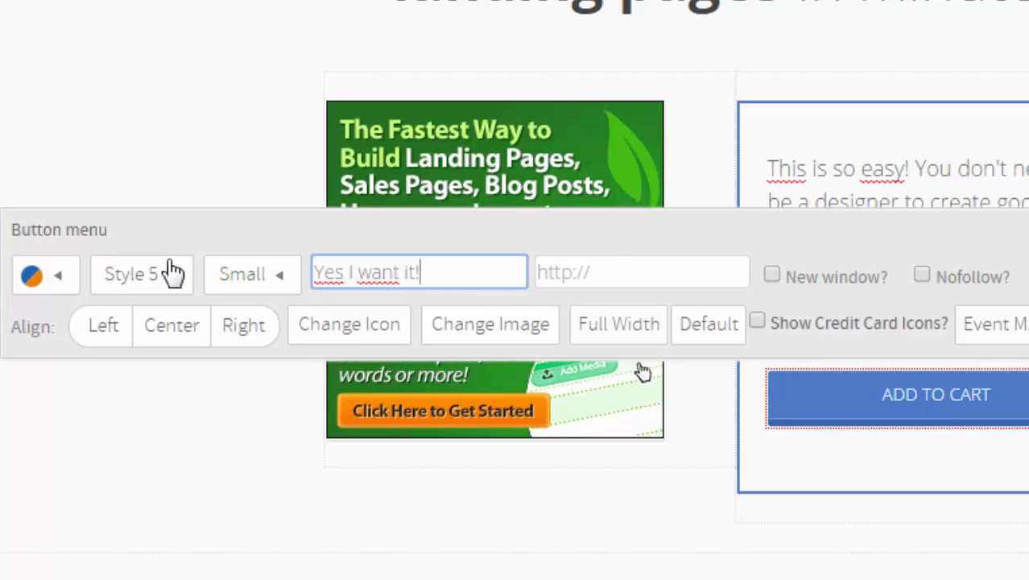
click(32, 275)
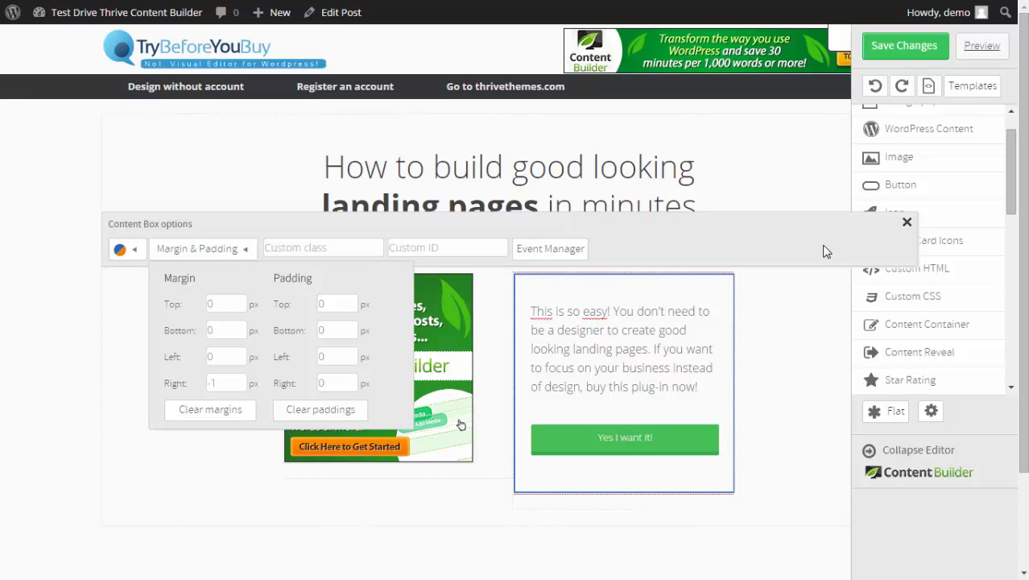
- Dismiss the text element's editing panels so the finished image-and-text section shows unobstructed
click(906, 223)
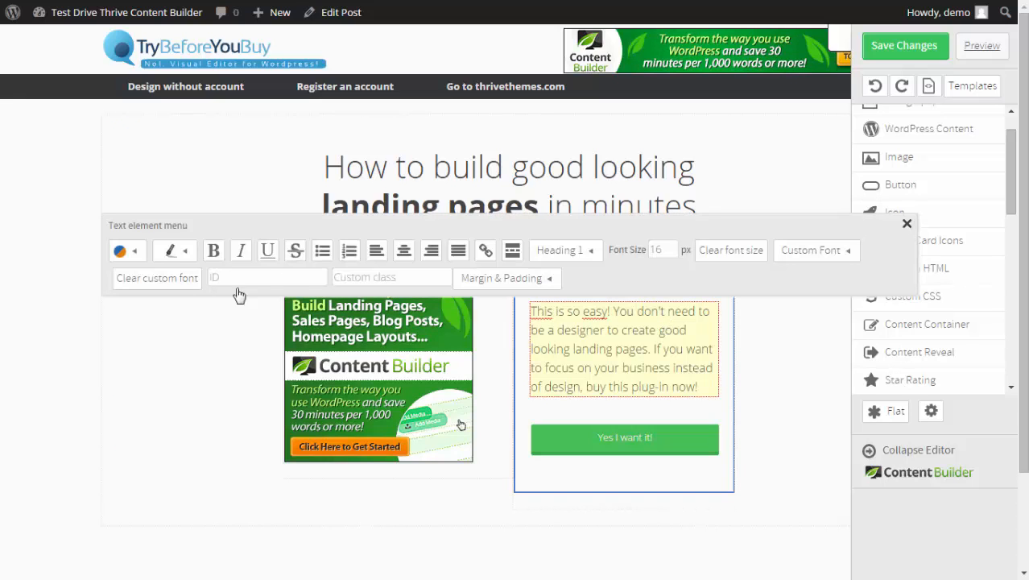
click(506, 277)
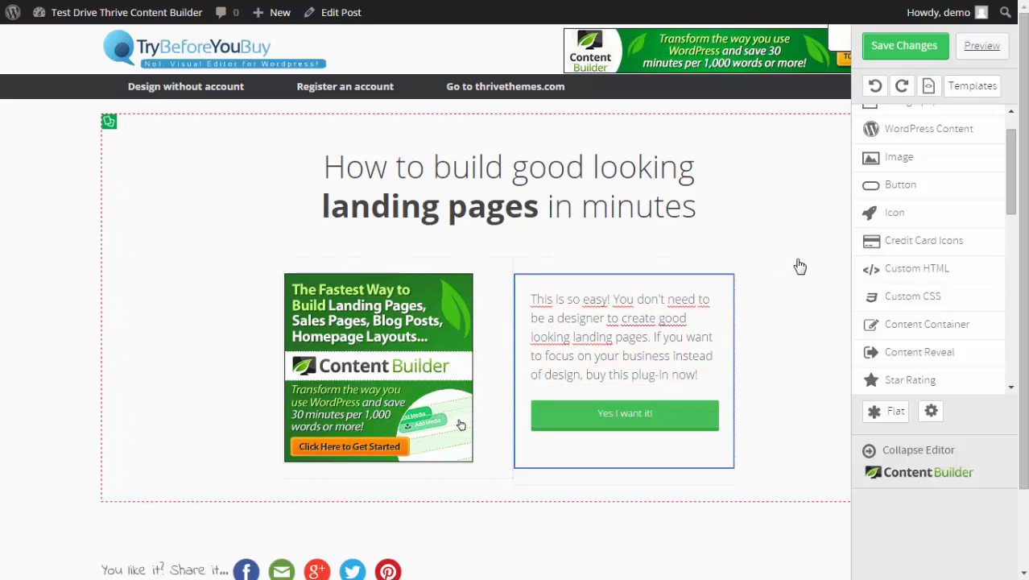
scroll(down, 3)
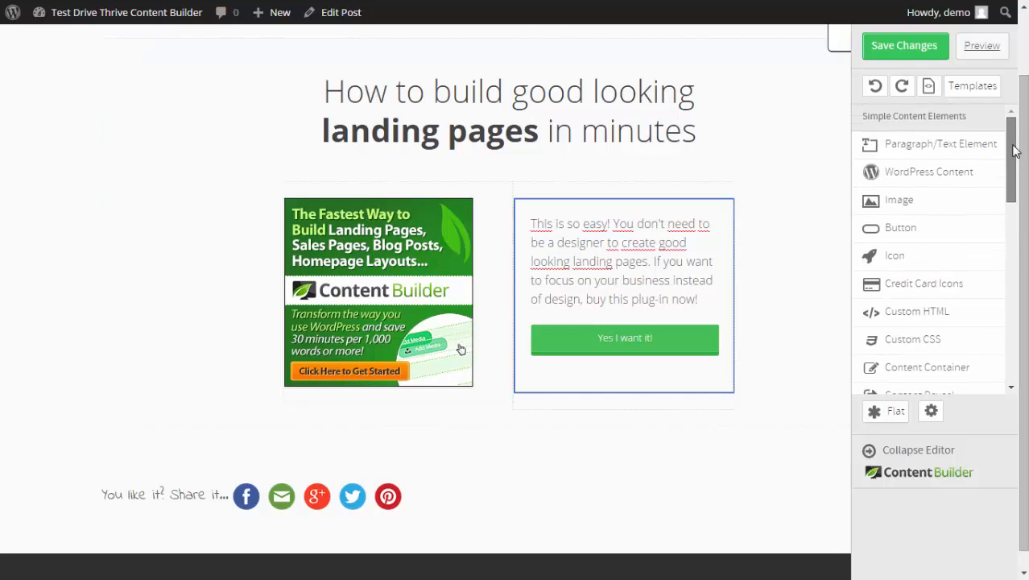
- Insert a Divider from Multi-Style Elements beneath the two-column section
scroll(down, 3)
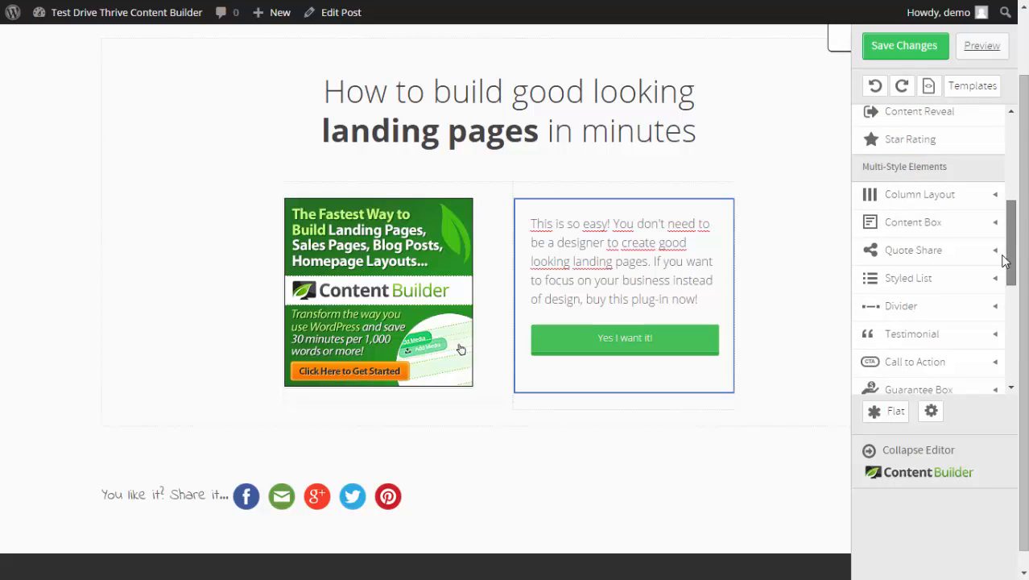
click(902, 306)
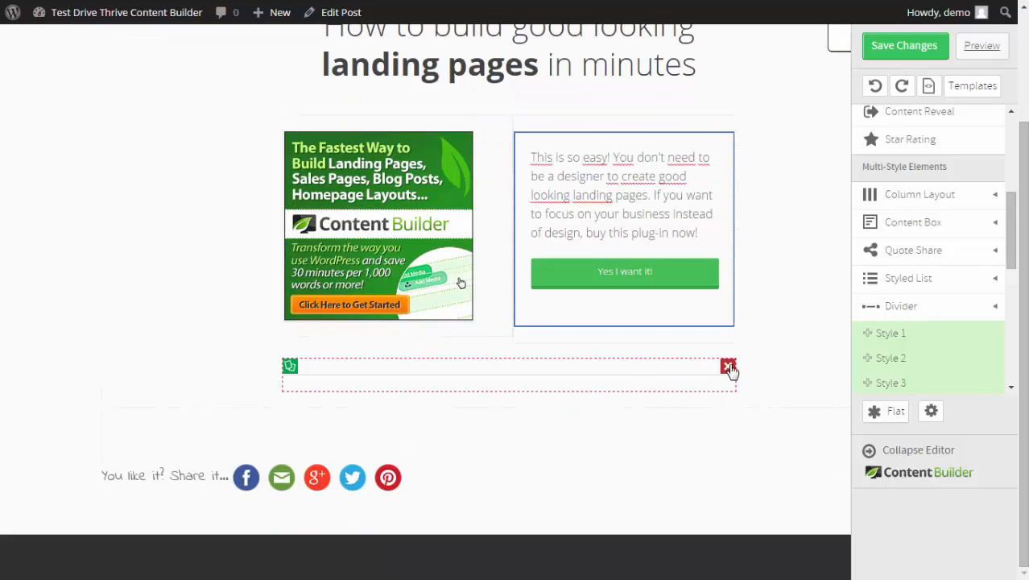
click(727, 366)
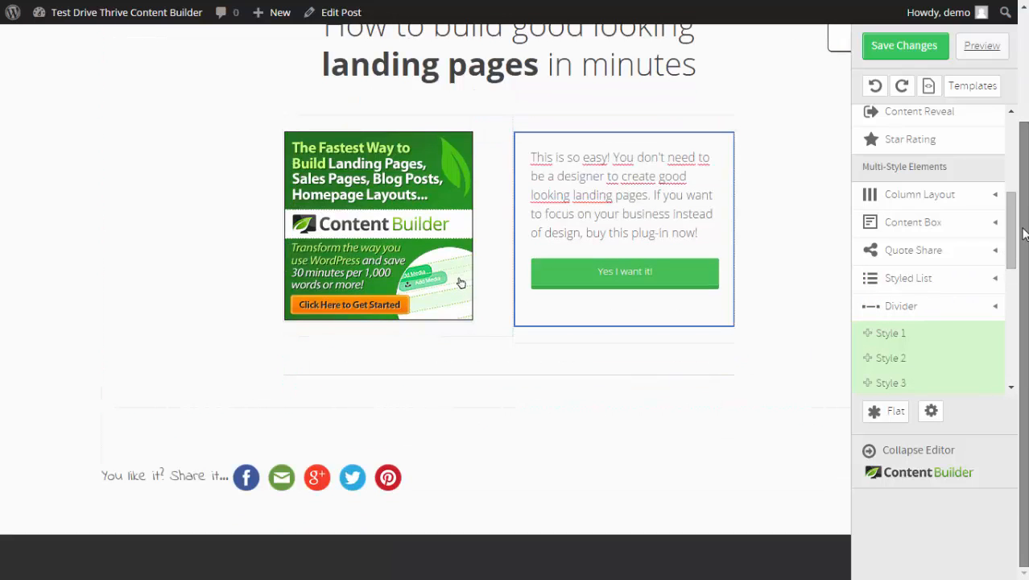
scroll(down, 3)
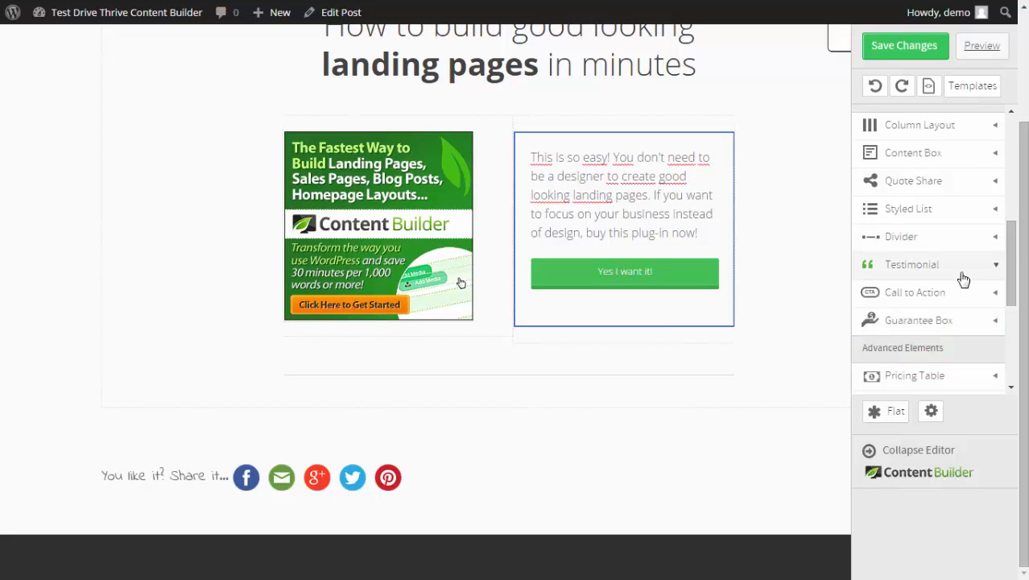
- Insert a picture testimonial quoting 'I absolutely love this plug-in…' by John Doe, and adjust its profile picture
click(912, 264)
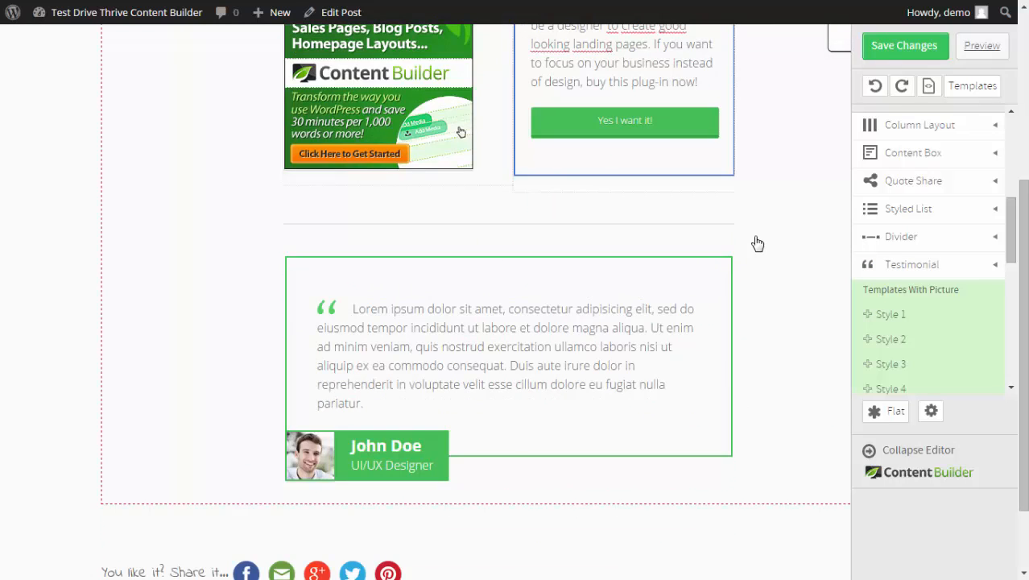
mouse_move(785, 369)
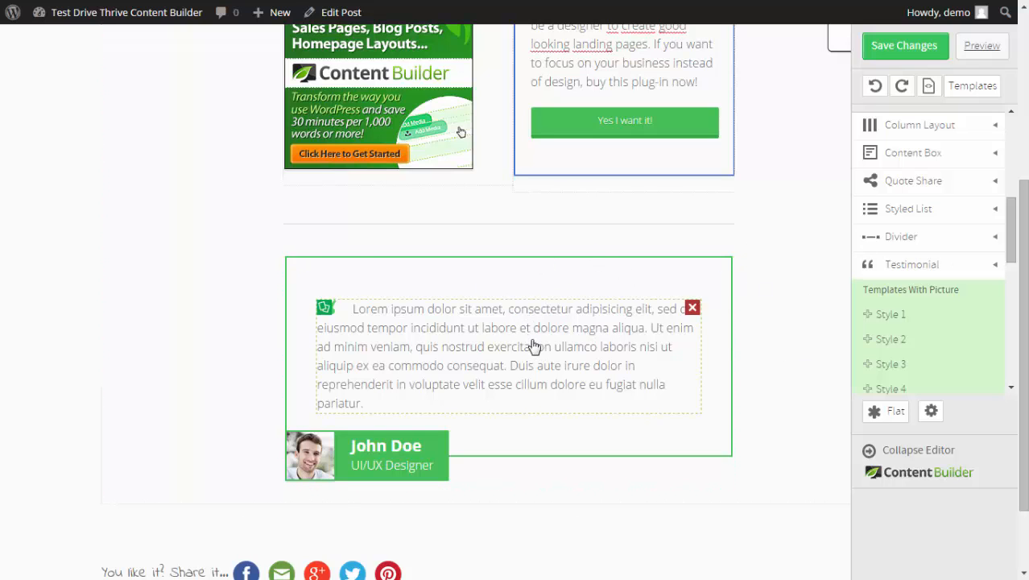
mouse_move(604, 353)
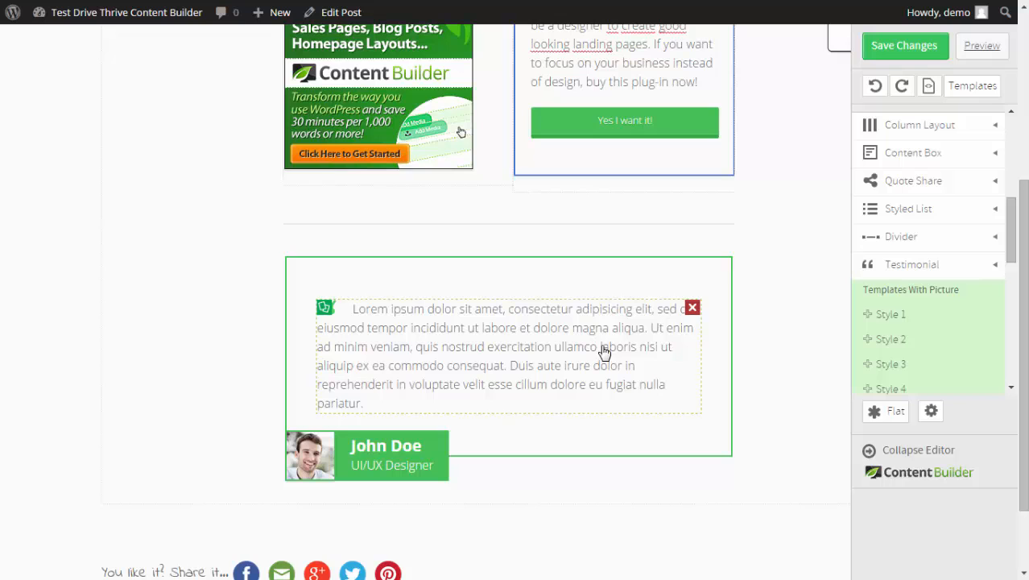
click(507, 354)
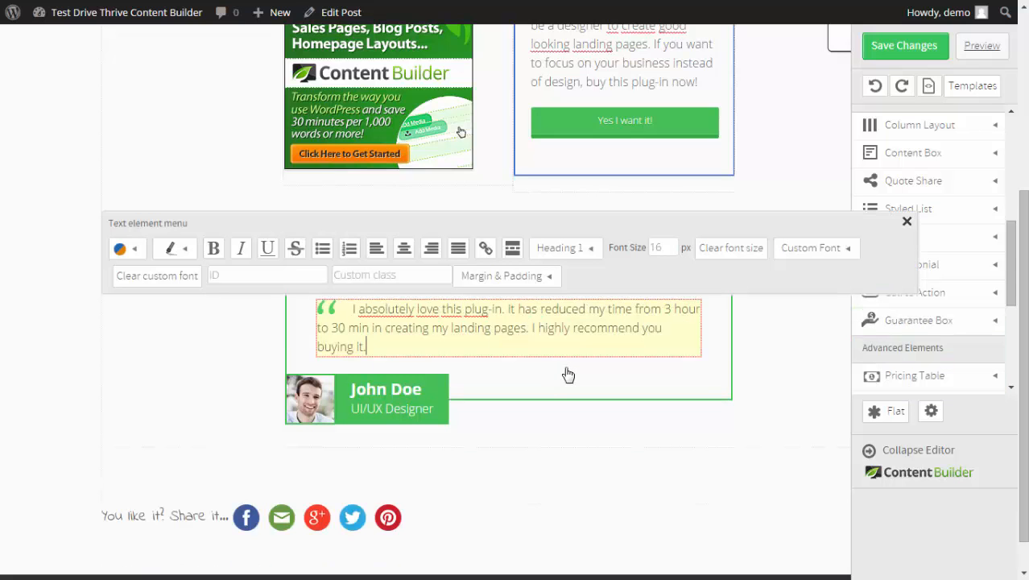
click(906, 220)
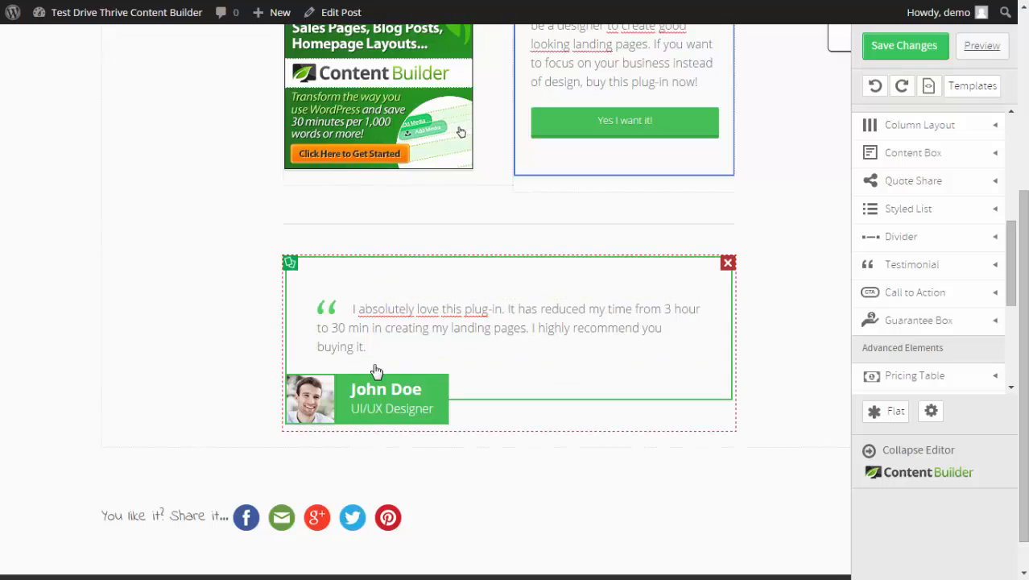
mouse_move(318, 403)
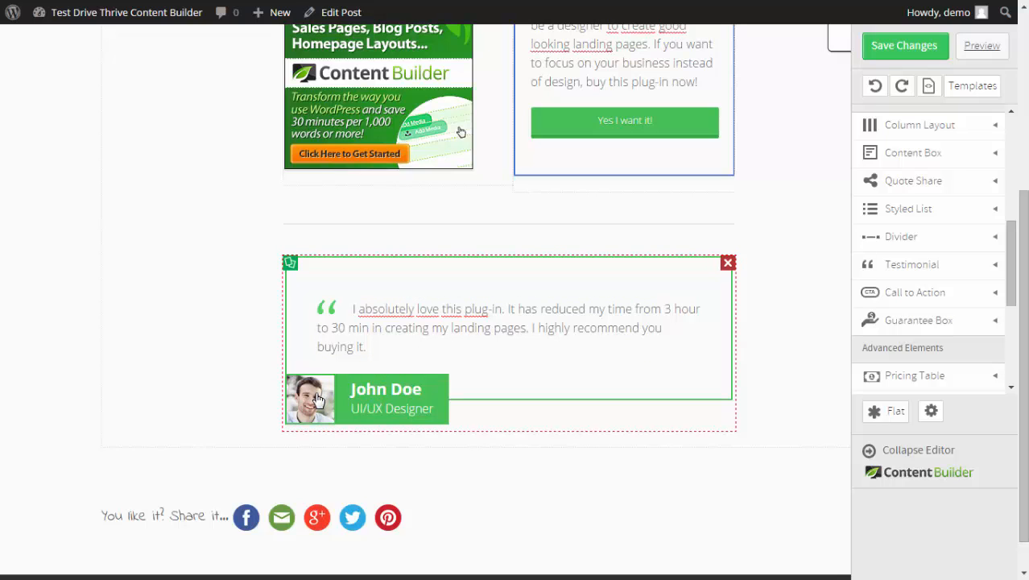
click(312, 399)
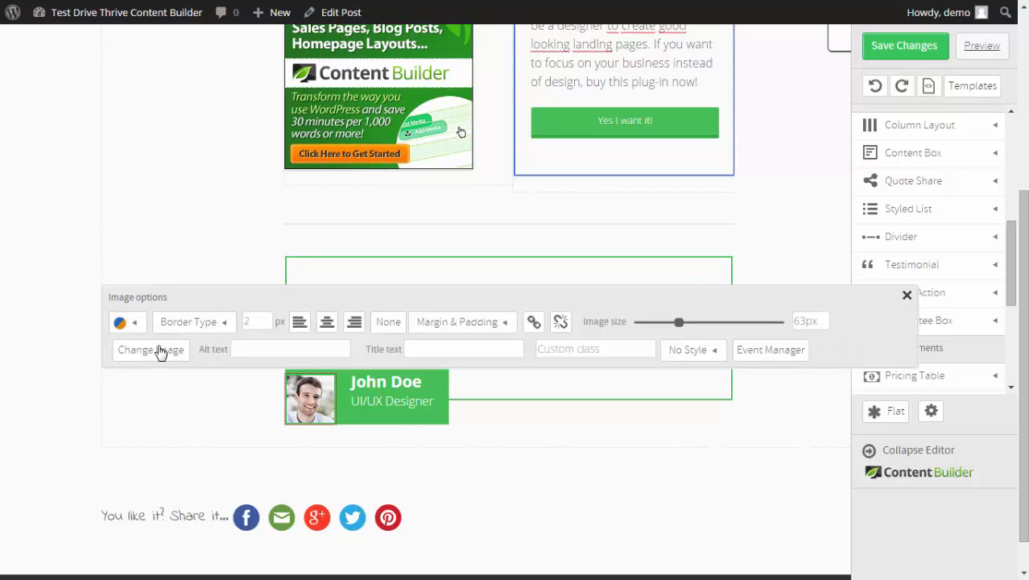
mouse_move(847, 311)
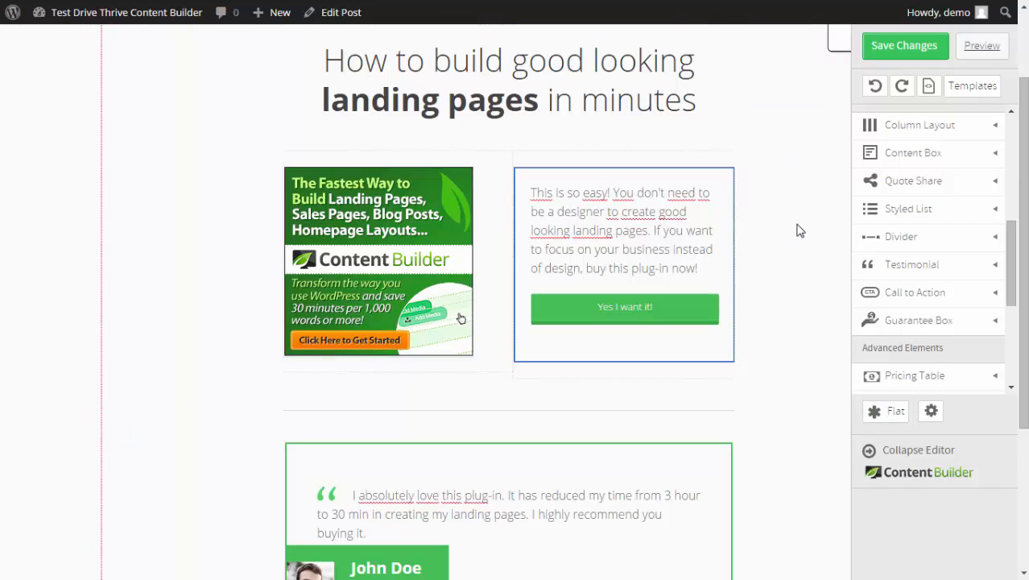
- Save the landing page and preview it live with heading, banner, box and testimonial
click(905, 45)
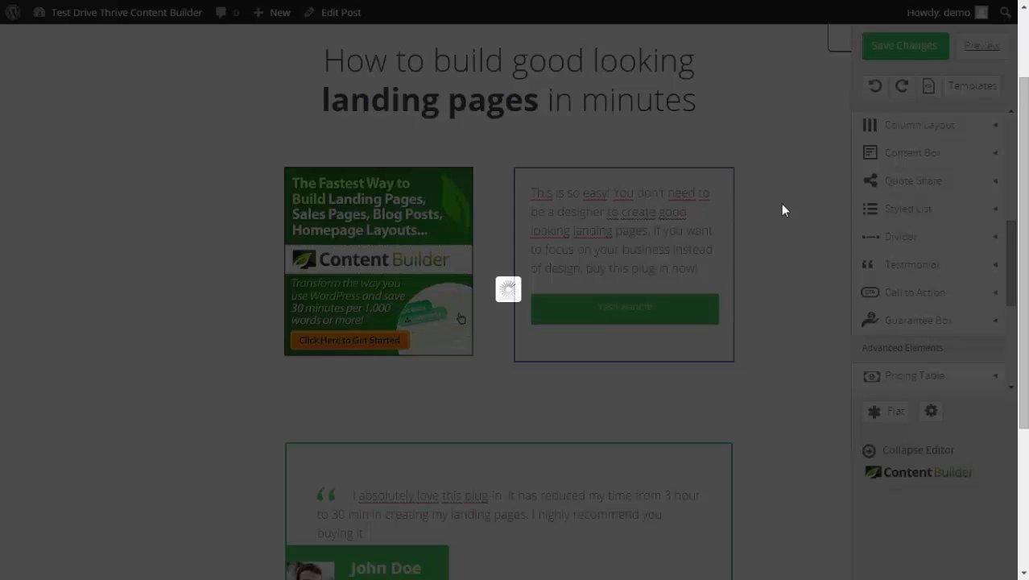
click(903, 46)
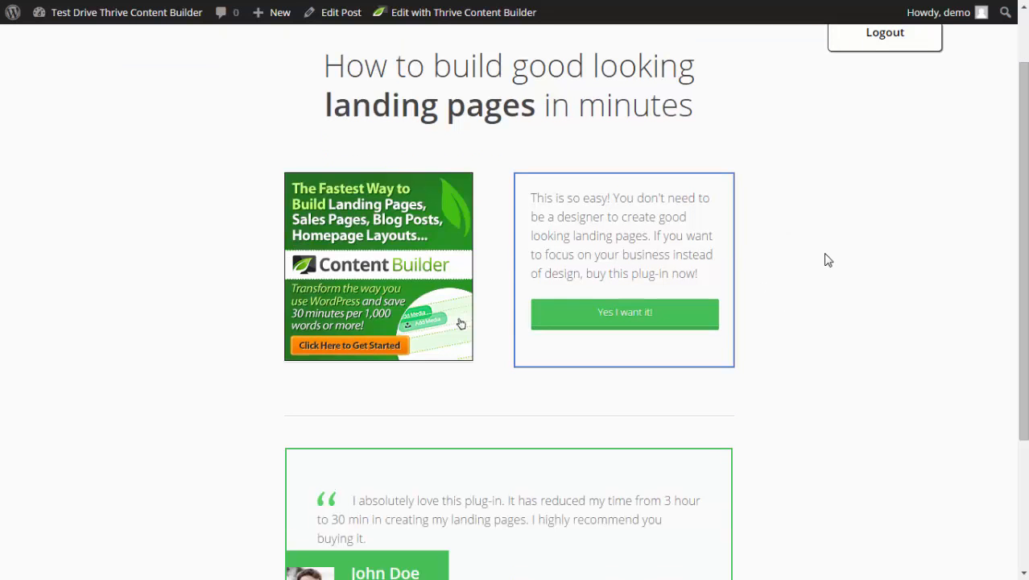
mouse_move(834, 248)
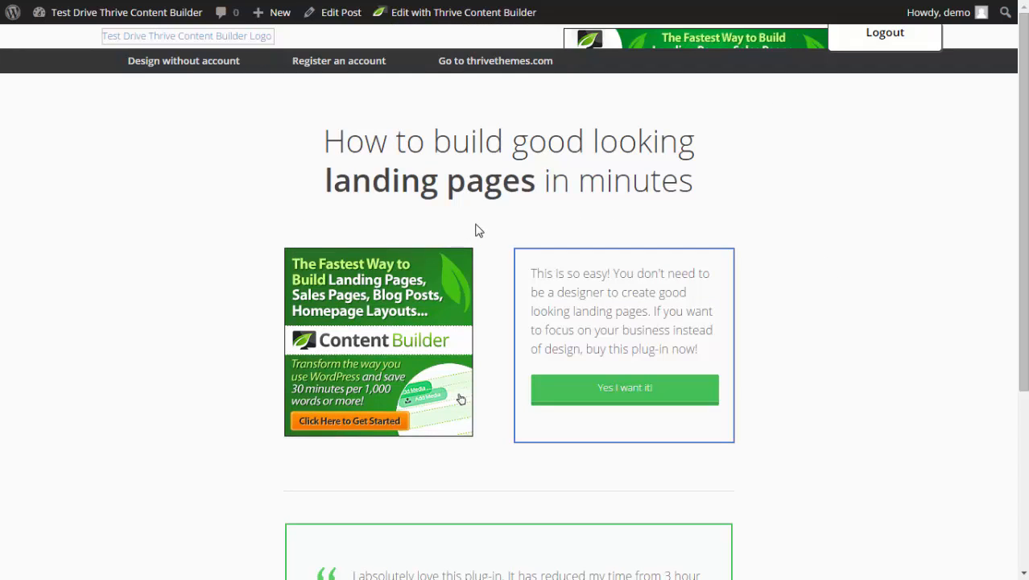
mouse_move(203, 137)
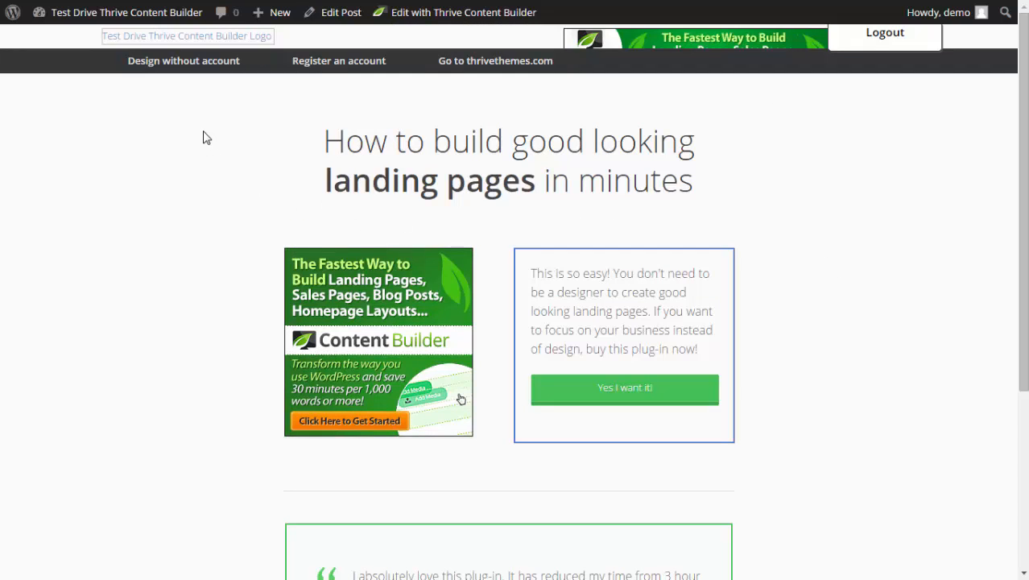
mouse_move(787, 141)
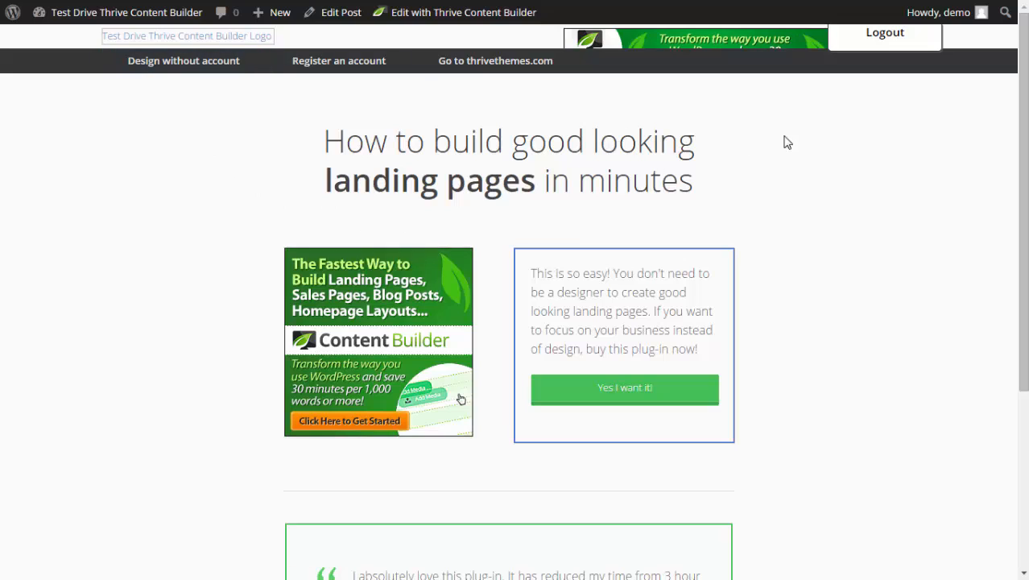
mouse_move(741, 145)
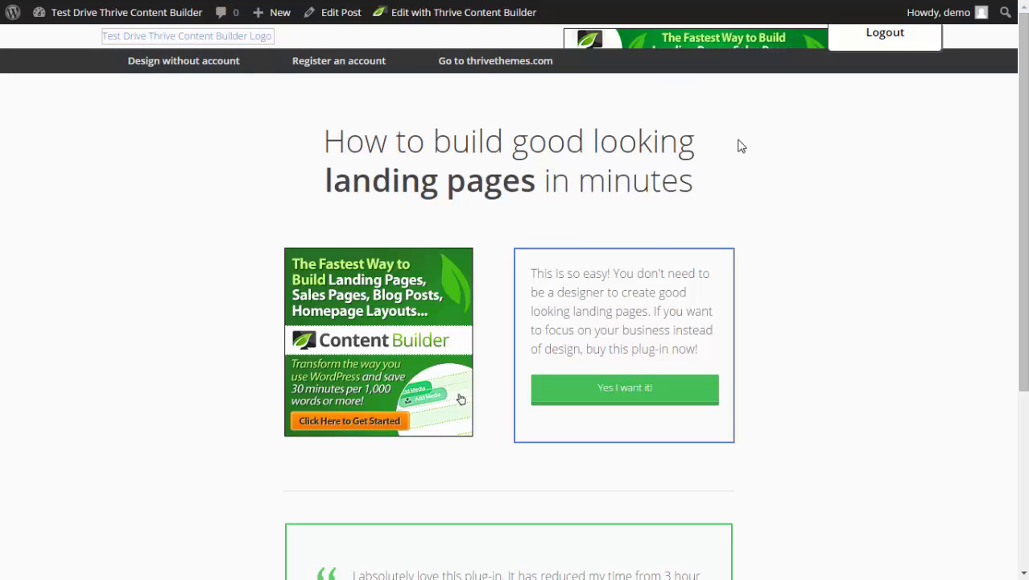
mouse_move(884, 210)
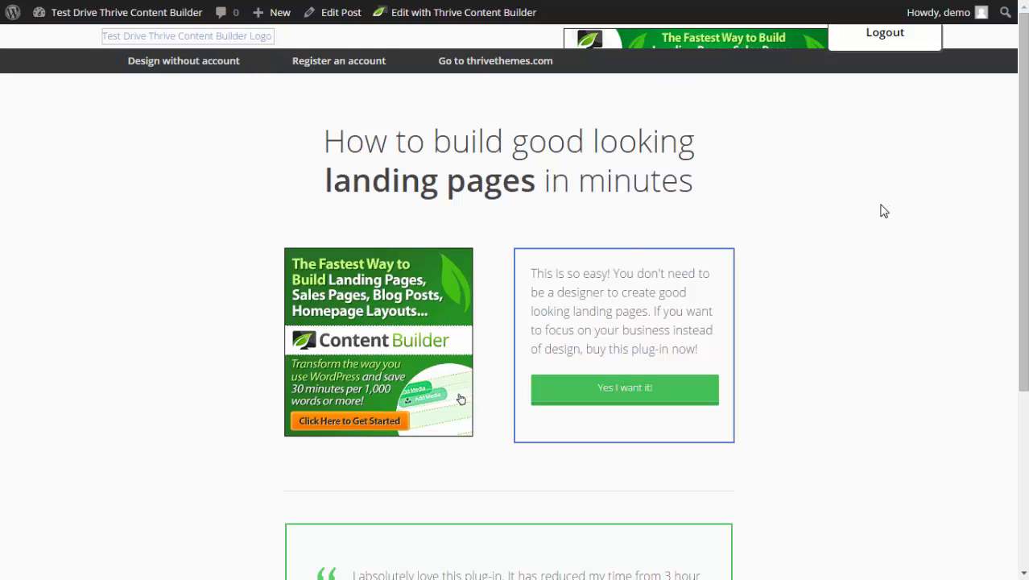